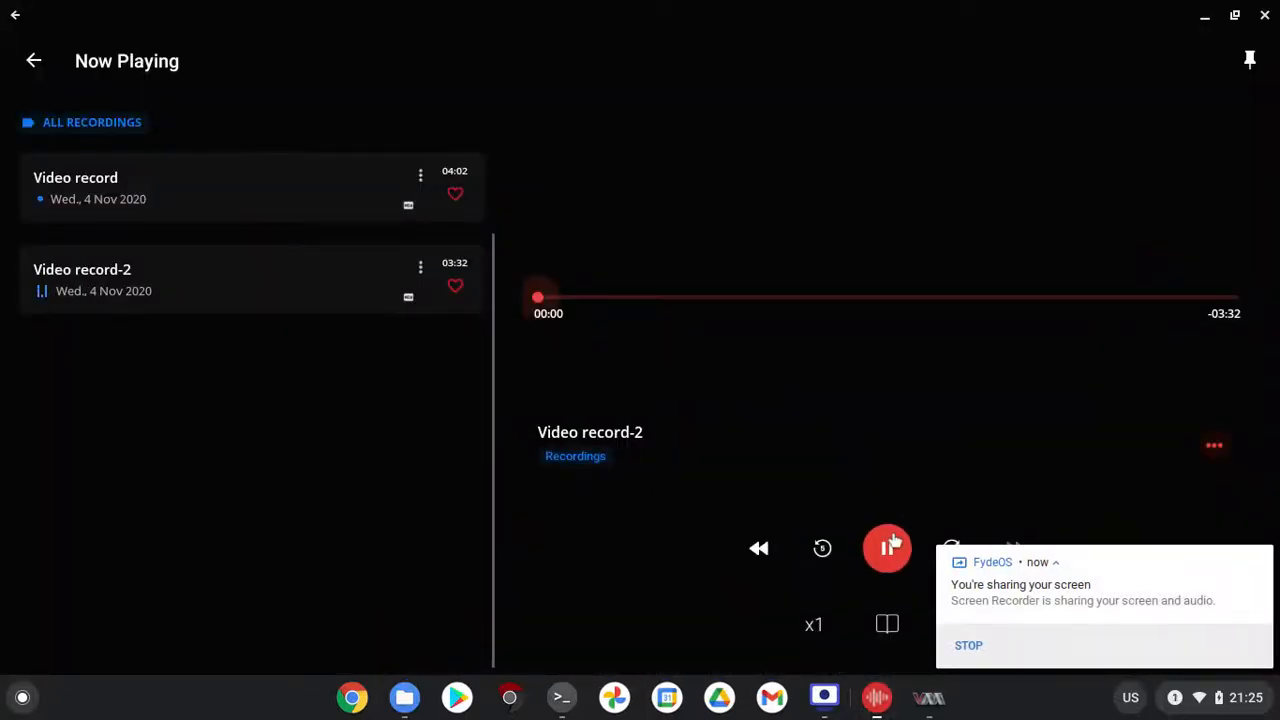
Play the recording Video record-2, then switch over to the Files window.
{"action": "left_click", "coordinate": [888, 548]}
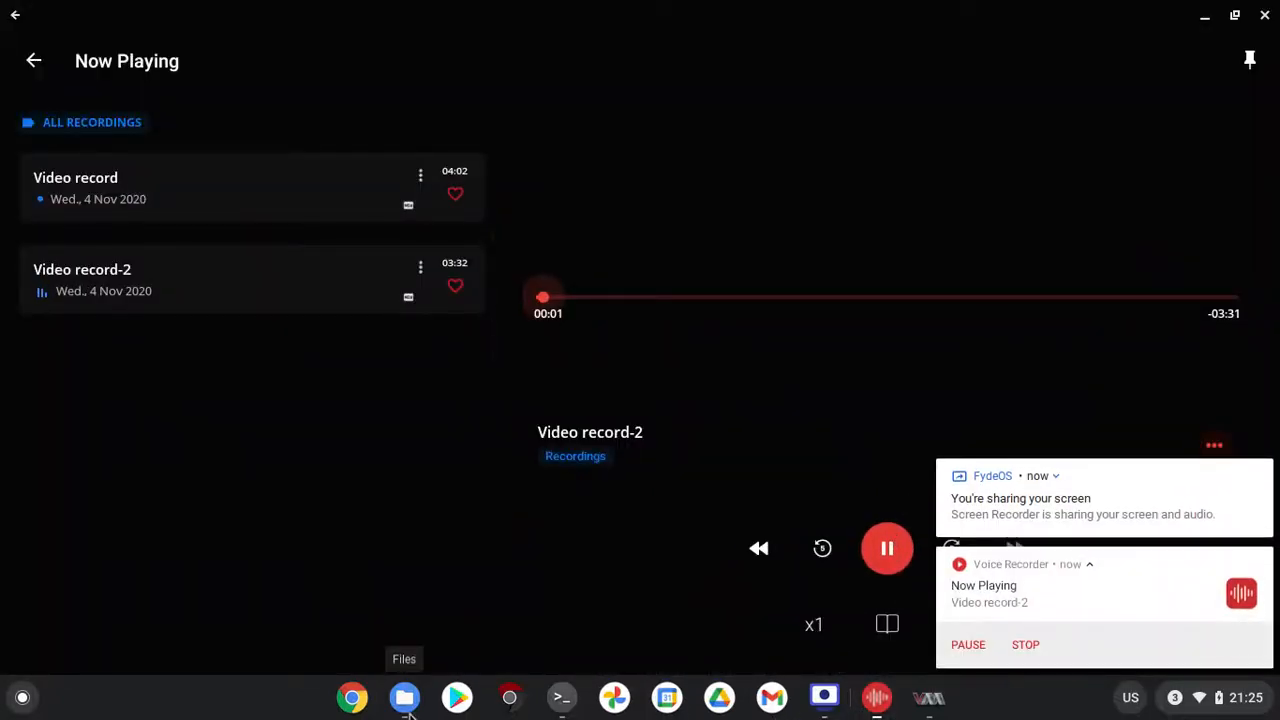
{"action": "left_click", "coordinate": [404, 696]}
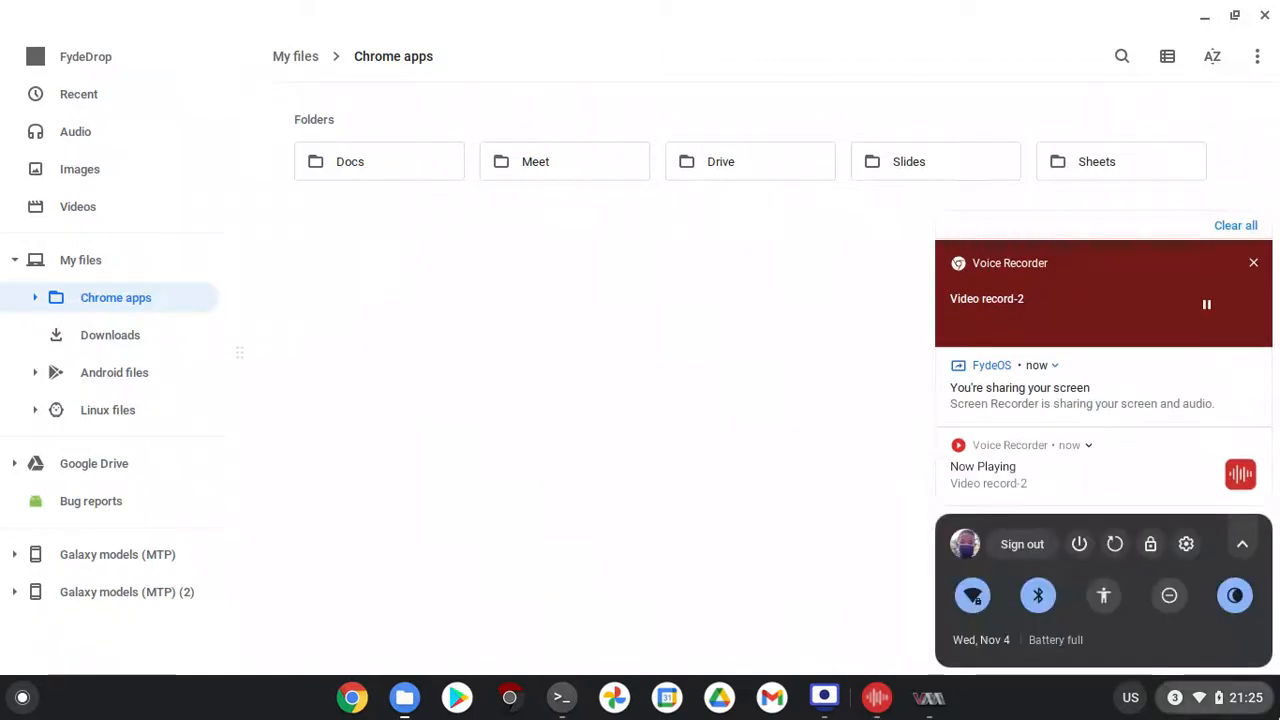
Close the status panel and bring up the ChromeOS launcher's full app list.
{"action": "left_click", "coordinate": [284, 344]}
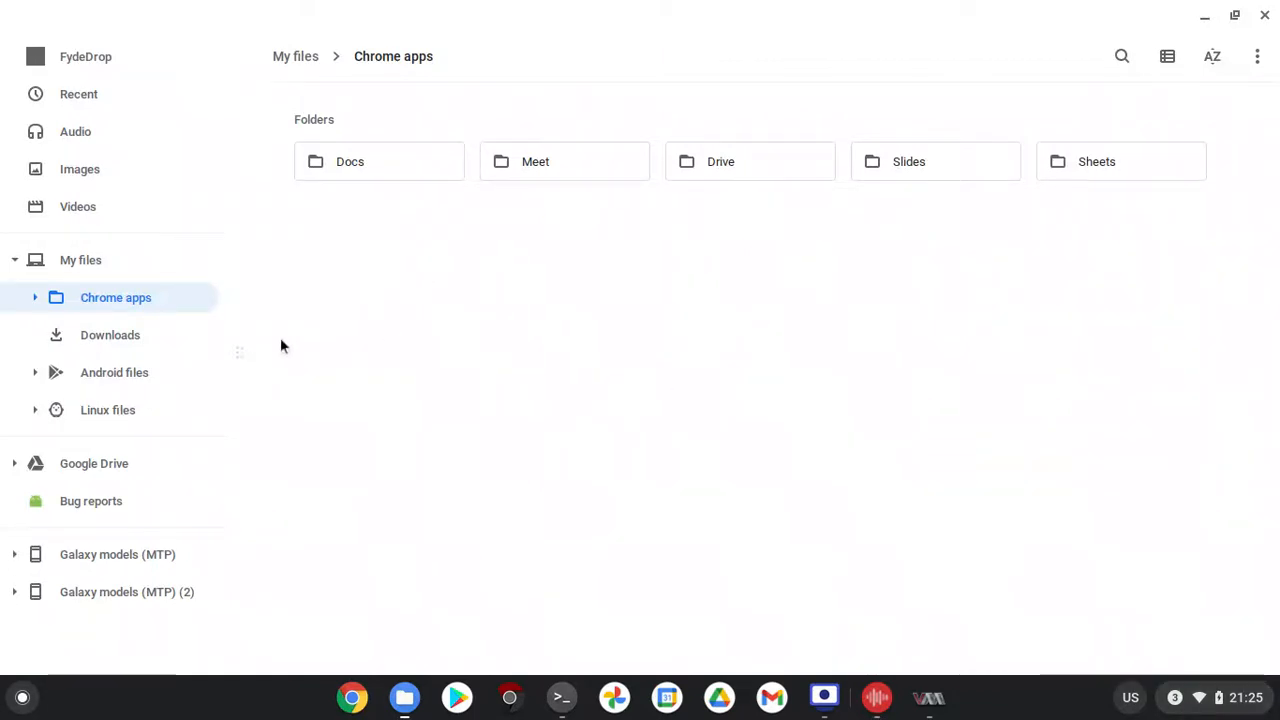
{"action": "mouse_move", "coordinate": [352, 374]}
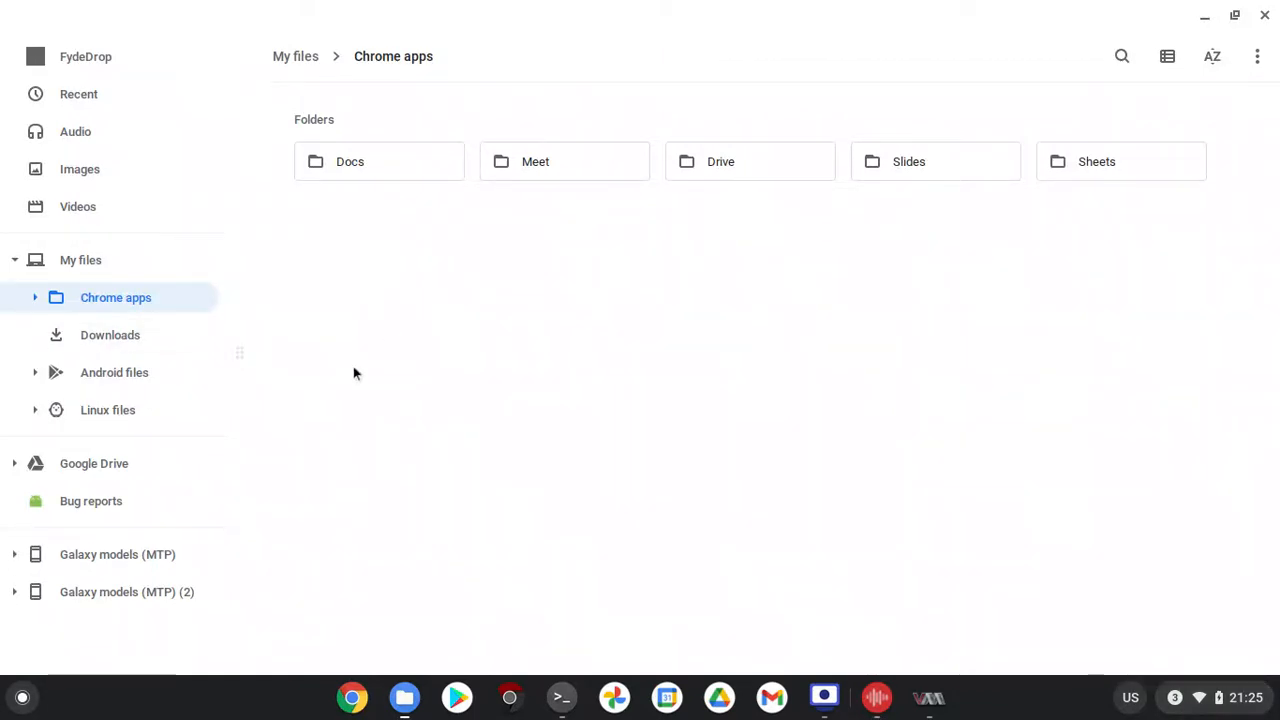
{"action": "mouse_move", "coordinate": [614, 696]}
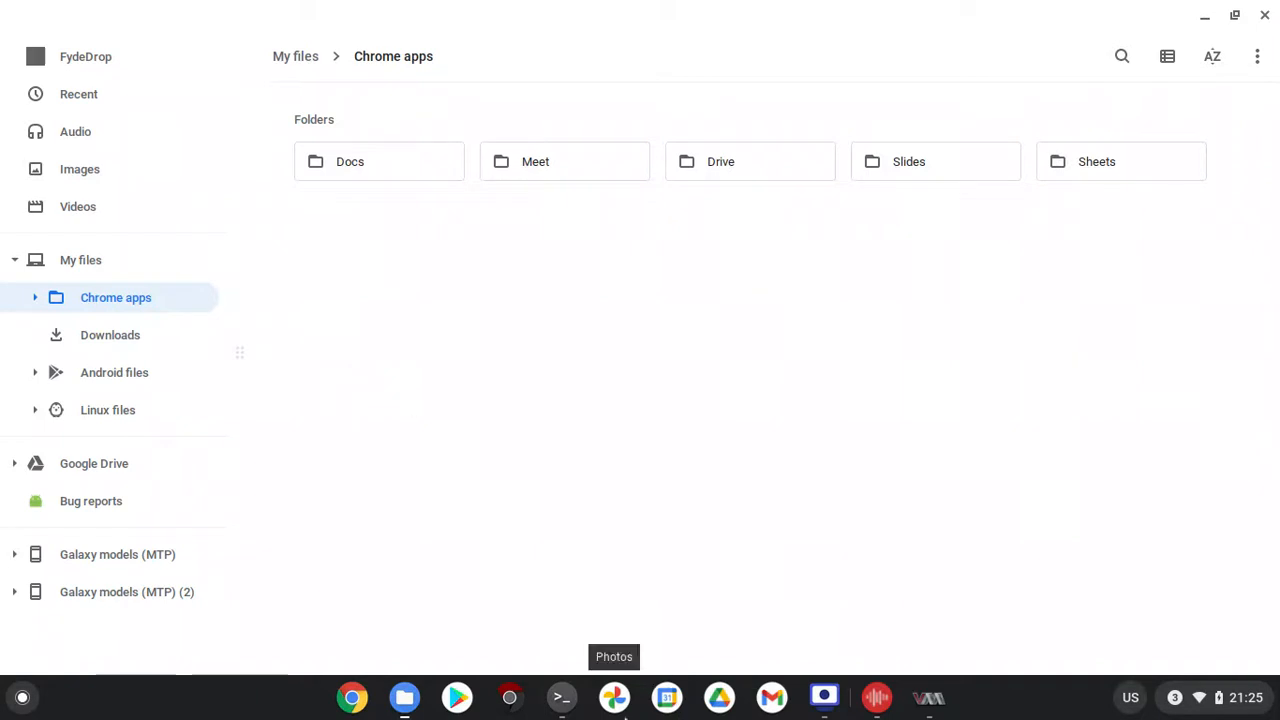
{"action": "mouse_move", "coordinate": [270, 712]}
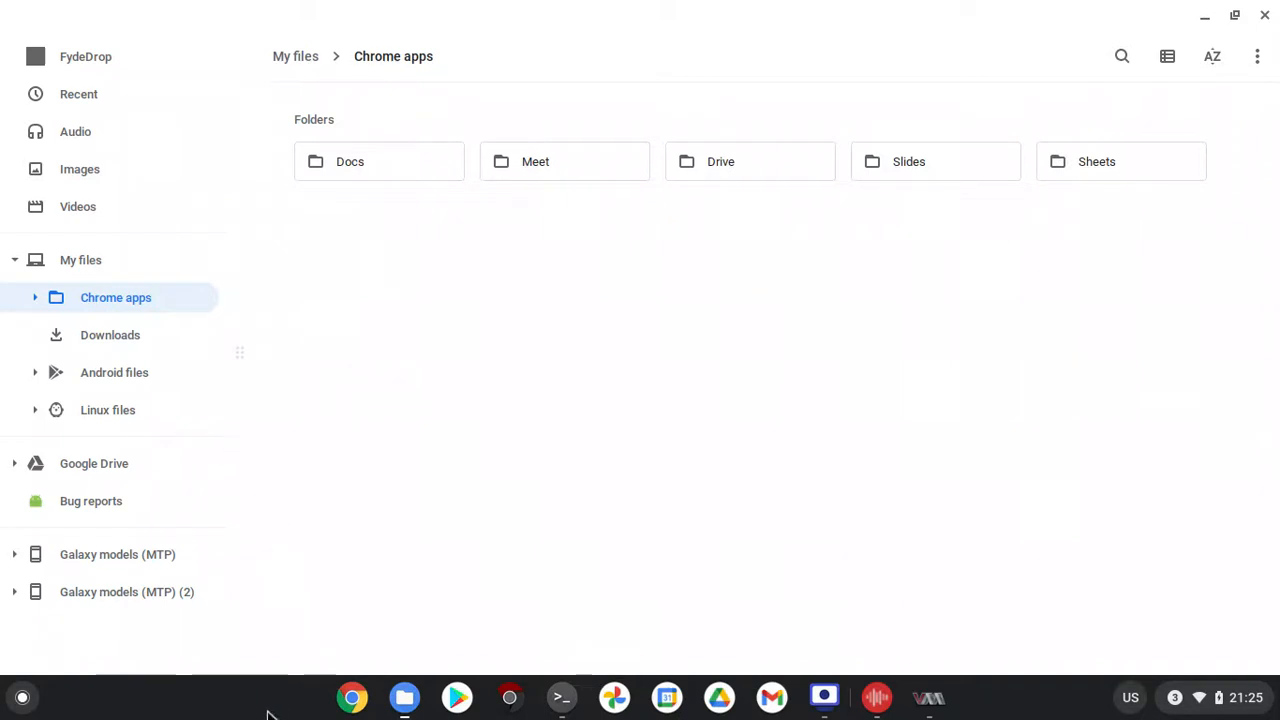
{"action": "mouse_move", "coordinate": [352, 696]}
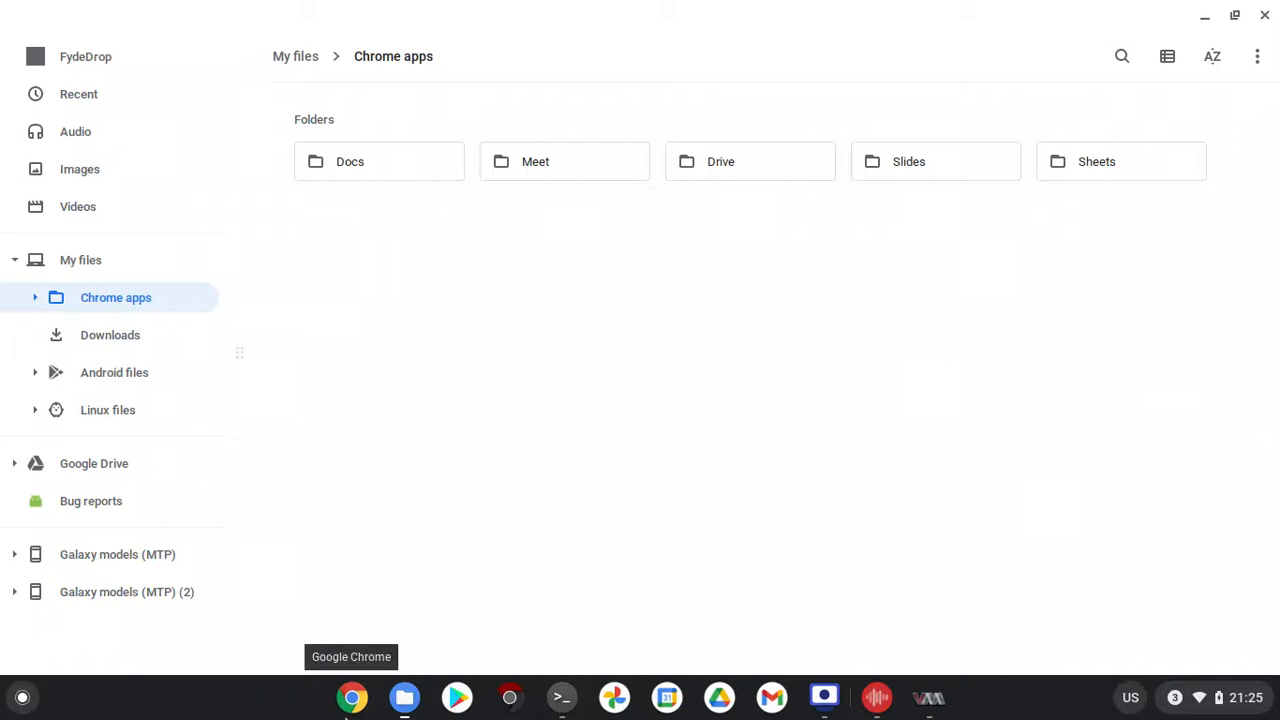
{"action": "mouse_move", "coordinate": [614, 696]}
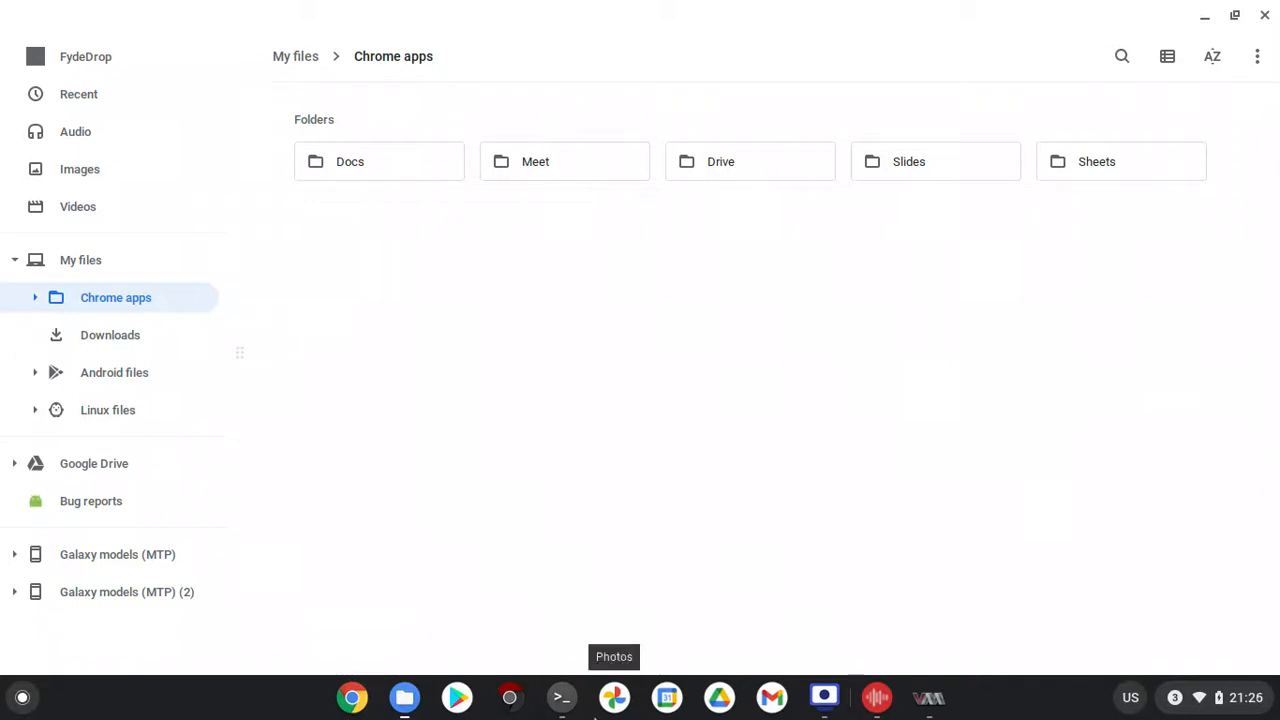
{"action": "mouse_move", "coordinate": [984, 684]}
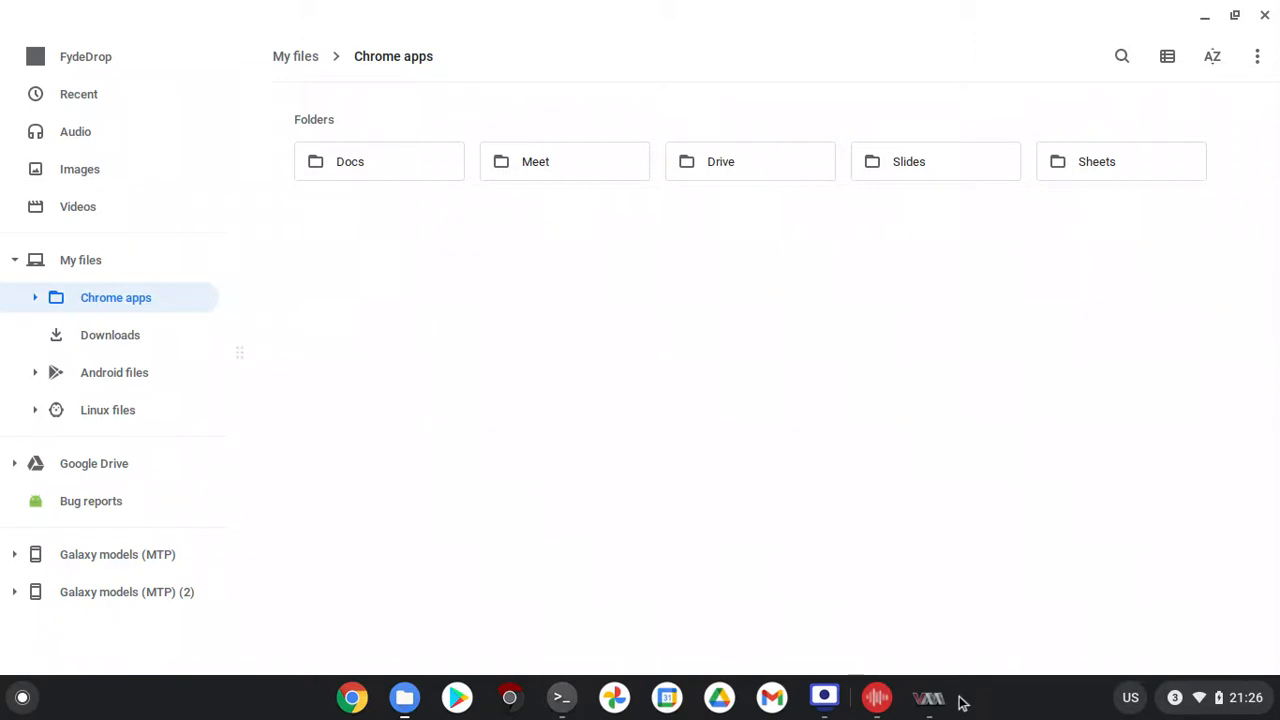
{"action": "mouse_move", "coordinate": [928, 696]}
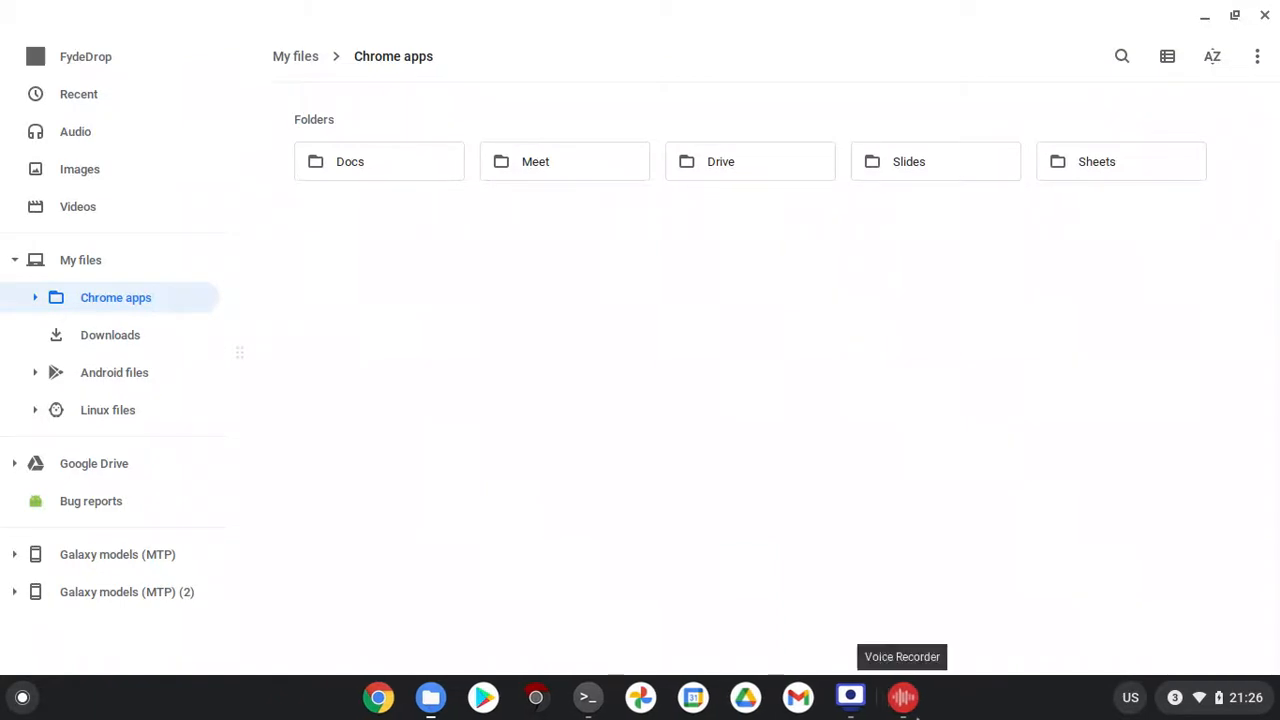
{"action": "mouse_move", "coordinate": [868, 644]}
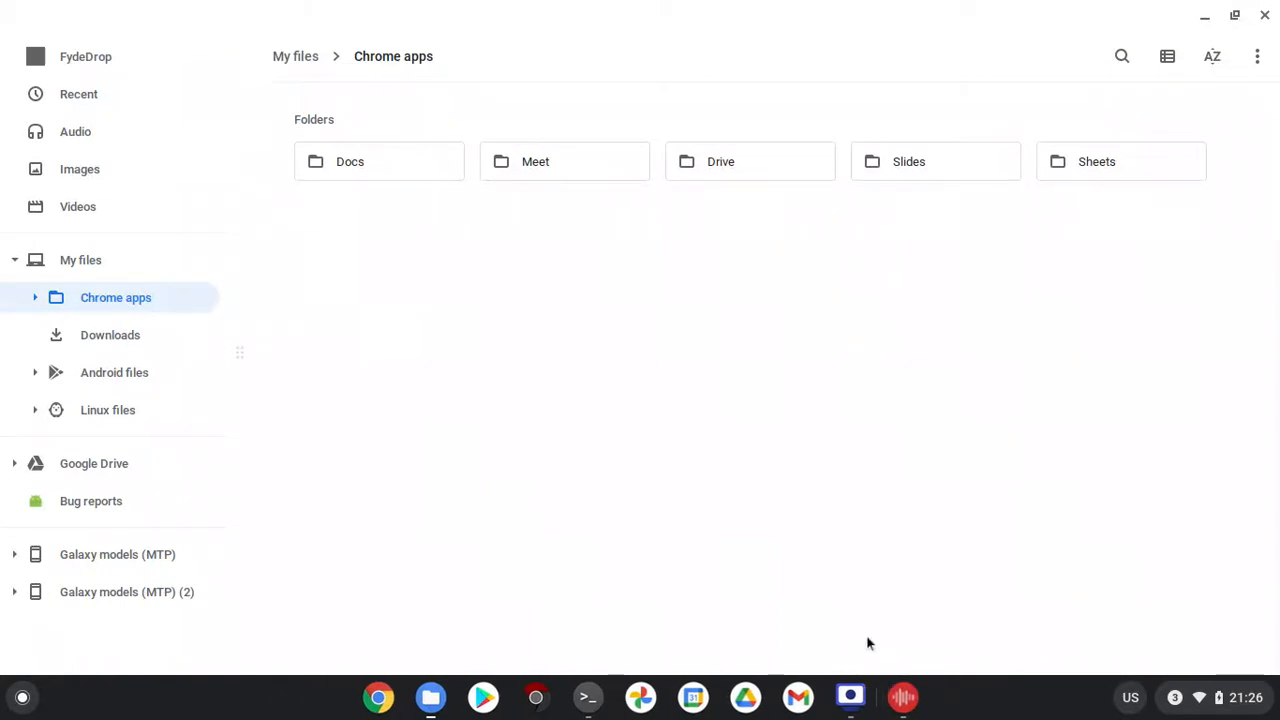
{"action": "mouse_move", "coordinate": [716, 612]}
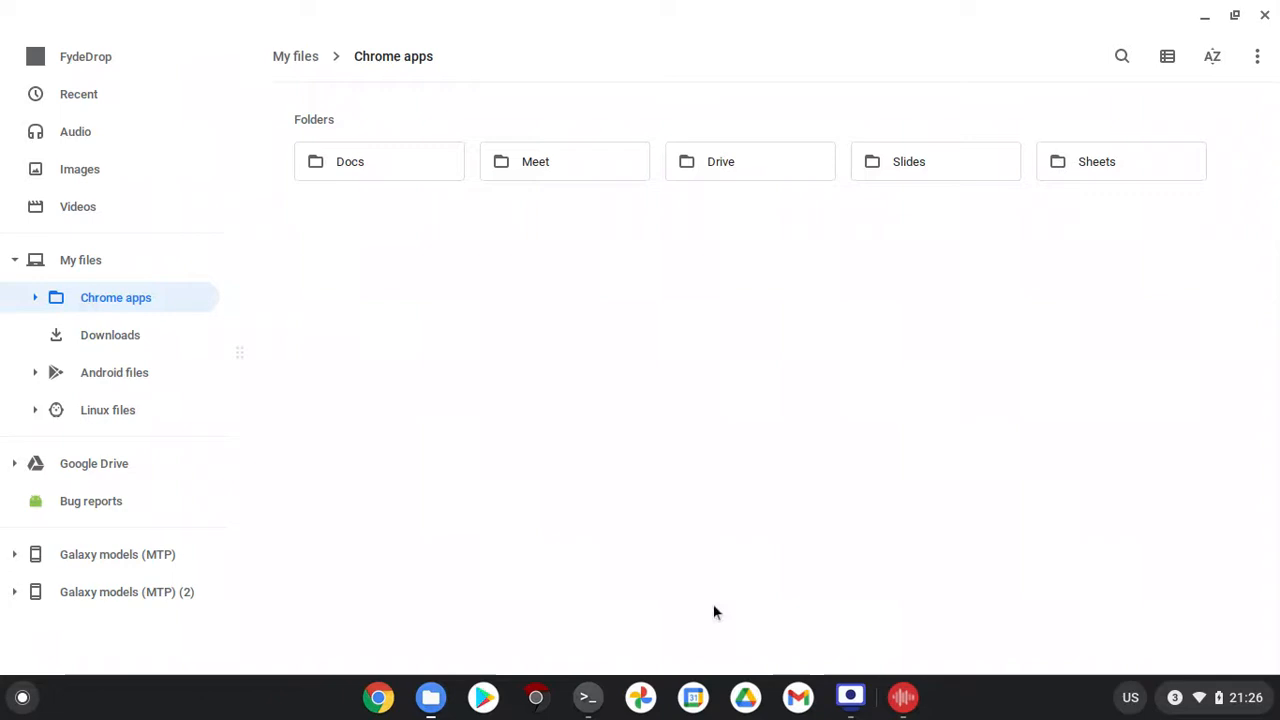
{"action": "left_click", "coordinate": [22, 696]}
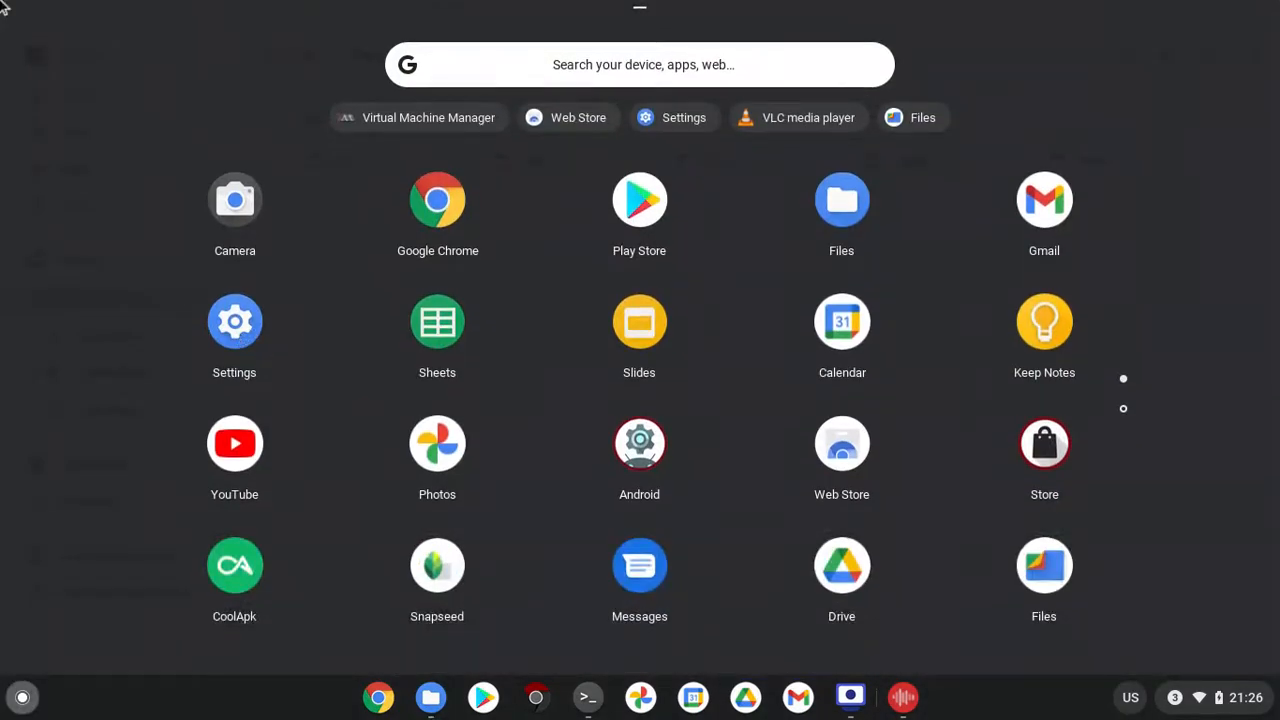
{"action": "mouse_move", "coordinate": [234, 336]}
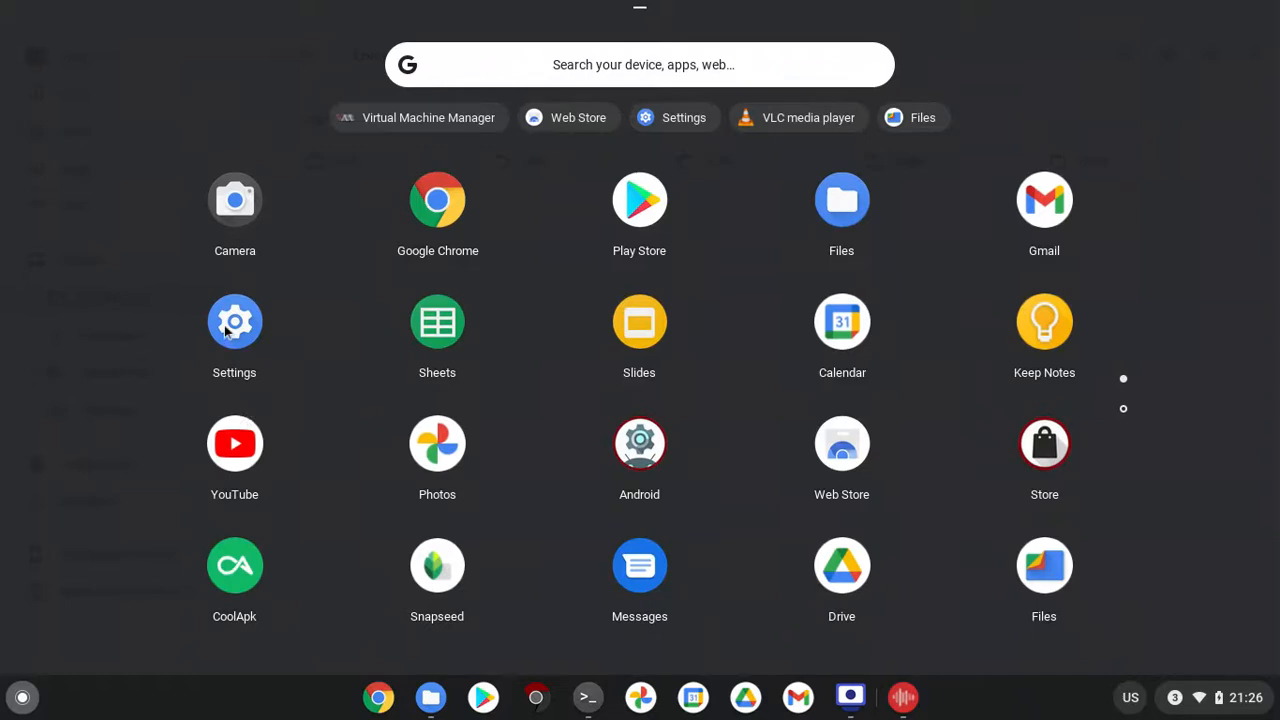
{"action": "mouse_move", "coordinate": [262, 8]}
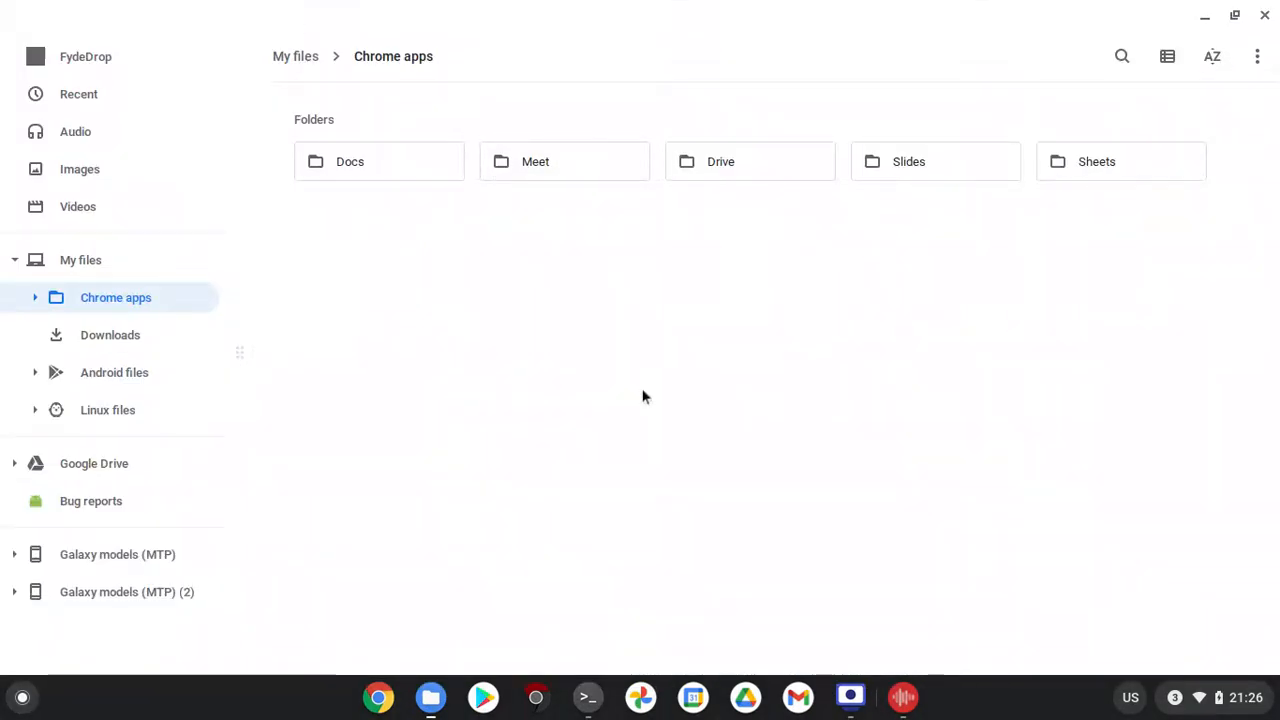
{"action": "mouse_move", "coordinate": [504, 488]}
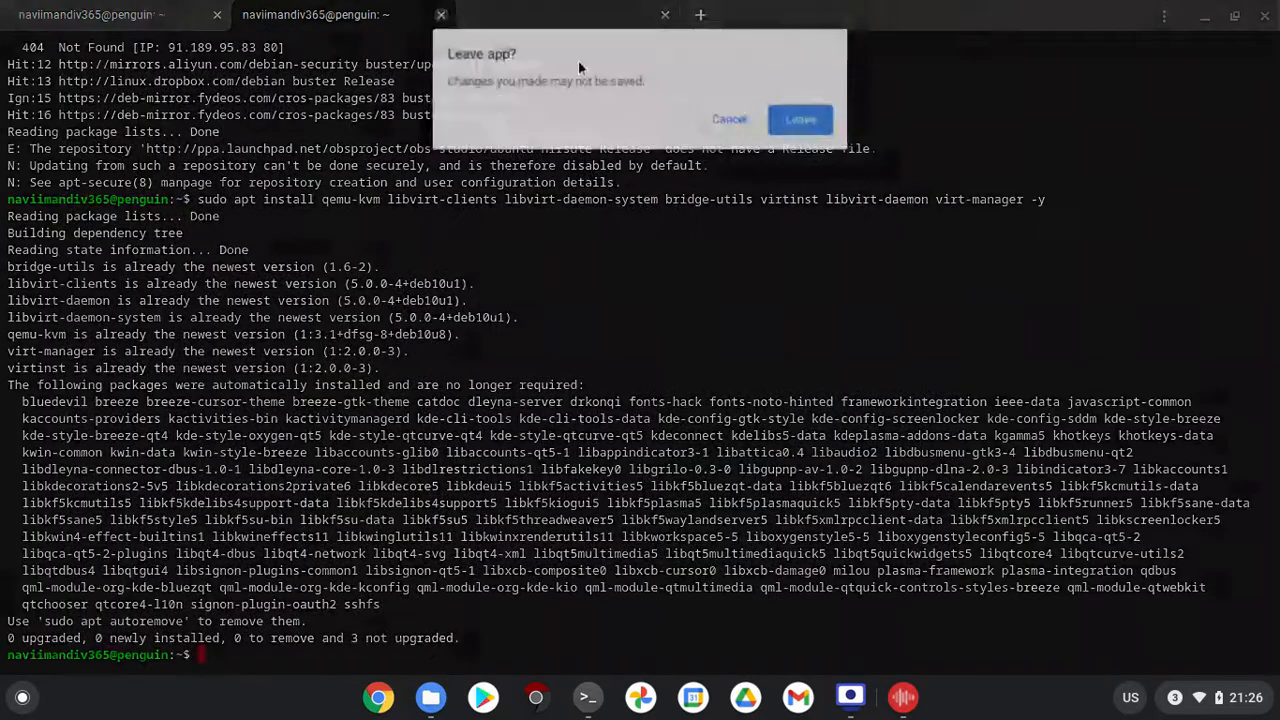
Confirm leaving Terminal, then run sudo apt install qemu-kvm libvirt-clients libvirt-daemon-system bridge-utils virtinst.
{"action": "left_click", "coordinate": [800, 120]}
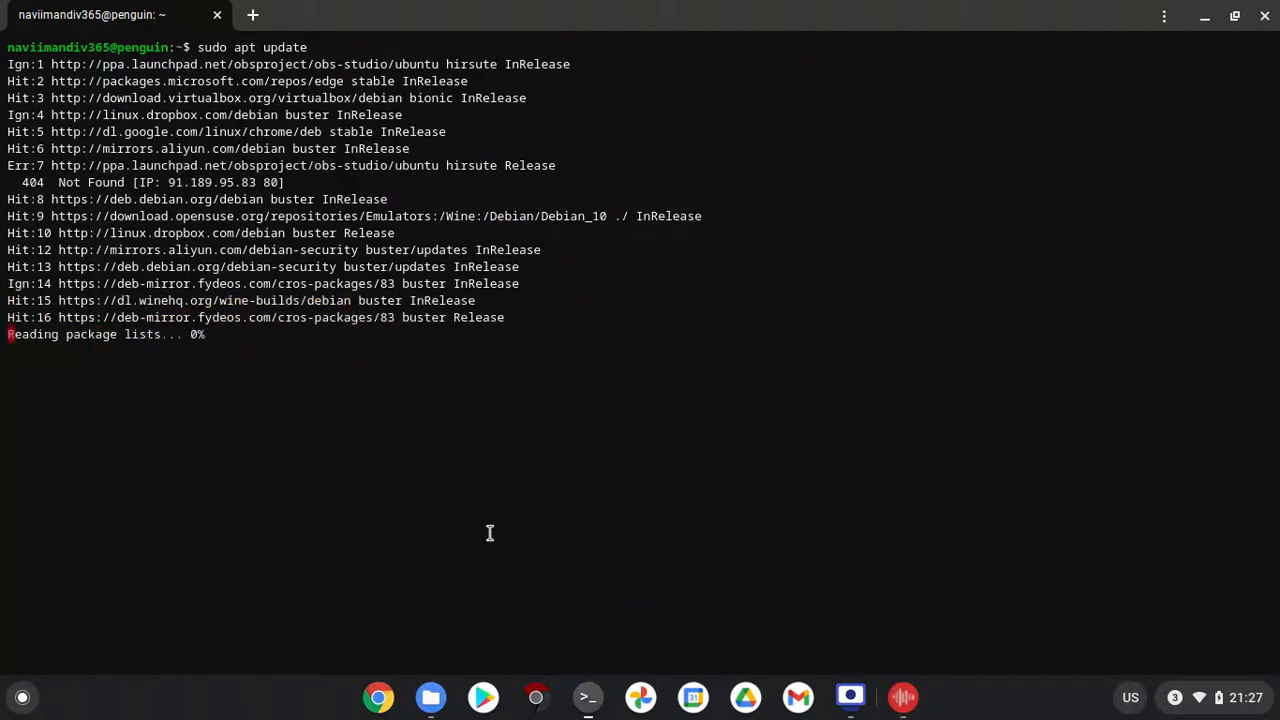
{"action": "mouse_move", "coordinate": [690, 632]}
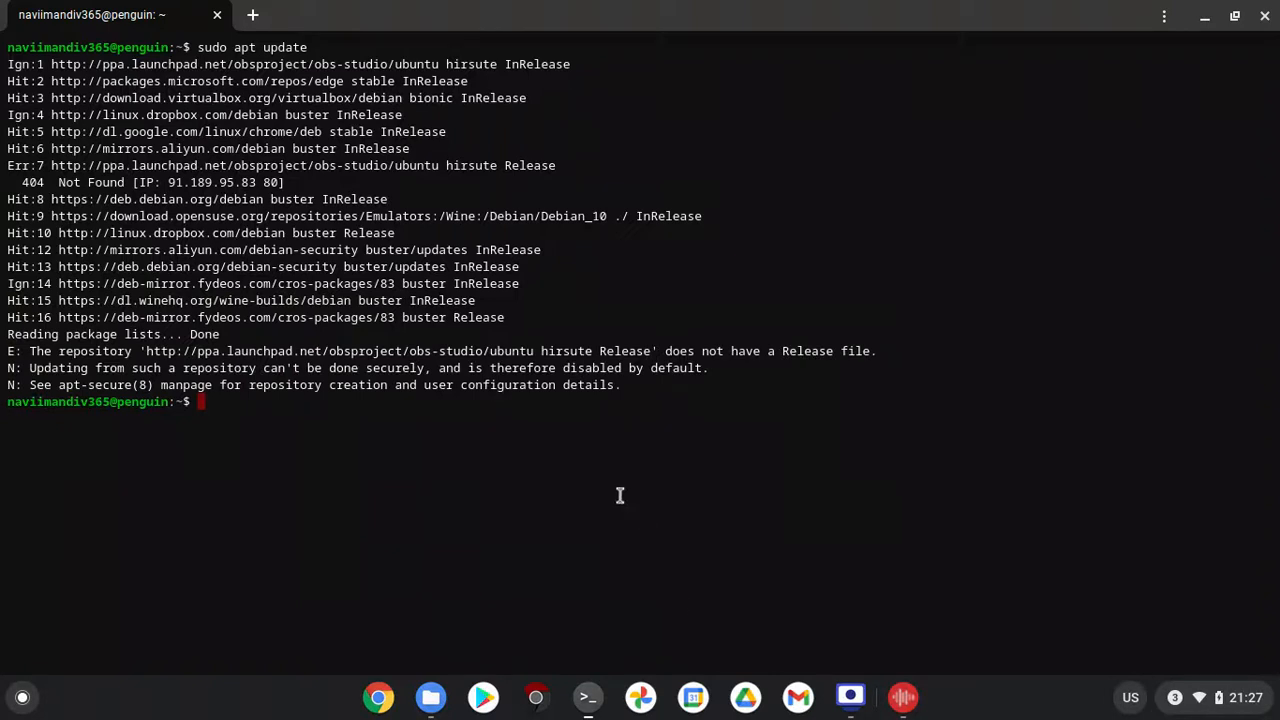
{"action": "mouse_move", "coordinate": [772, 542]}
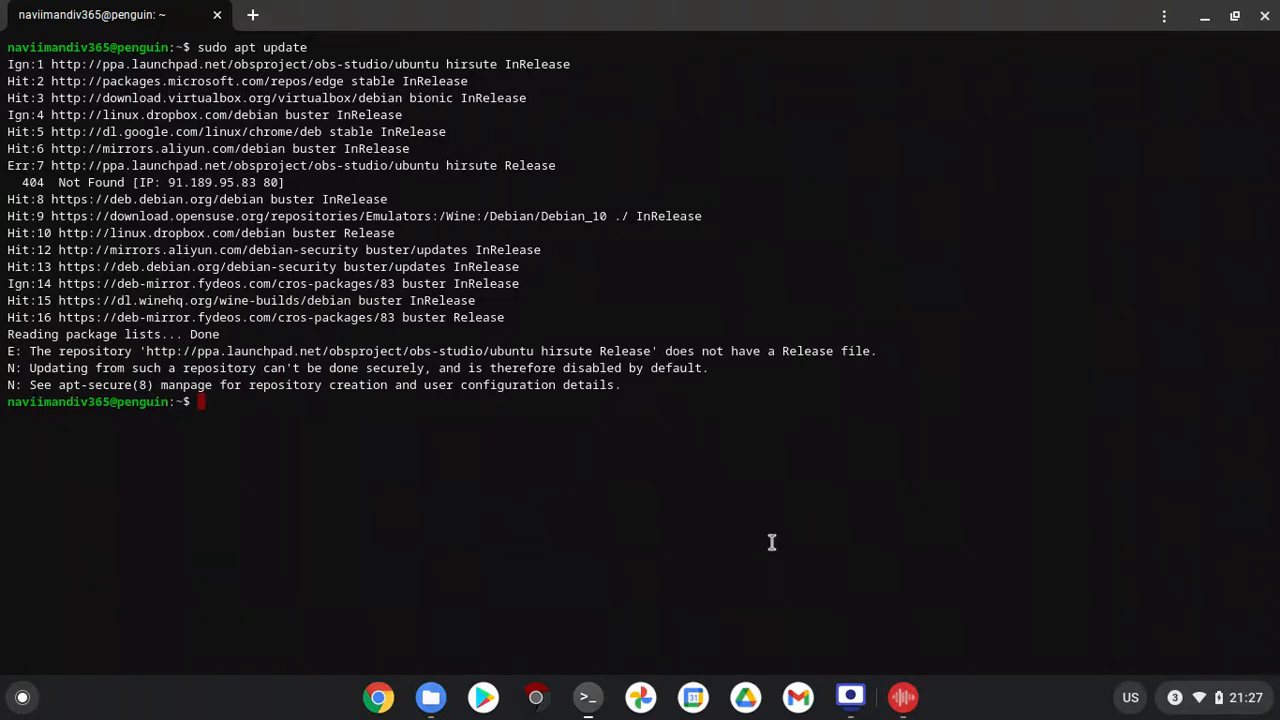
{"action": "type", "text": "sudo apt install qemu-kvm libvirt-clients libvirt-daemon-system bridge-utils virtinst libvirt-daemon virt-manager -y"}
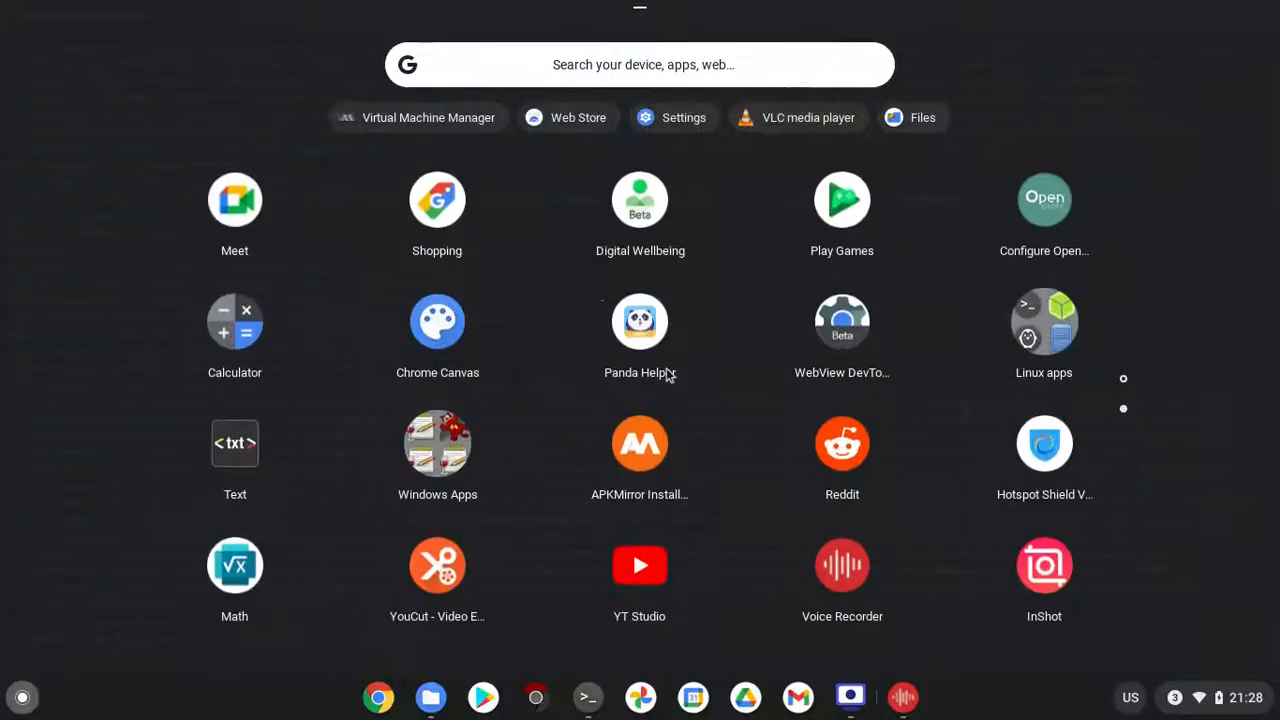
Launch Virtual Machine Manager from the ChromeOS shelf.
{"action": "left_click", "coordinate": [1044, 320]}
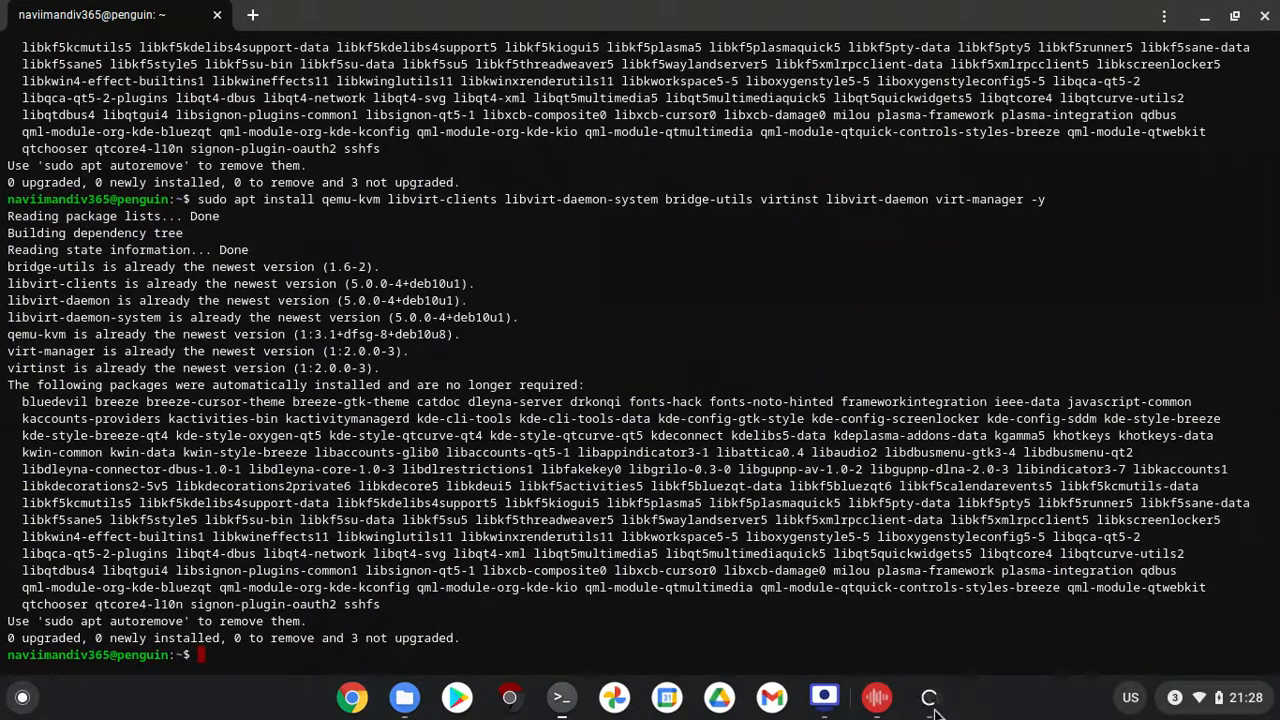
{"action": "left_click", "coordinate": [928, 696]}
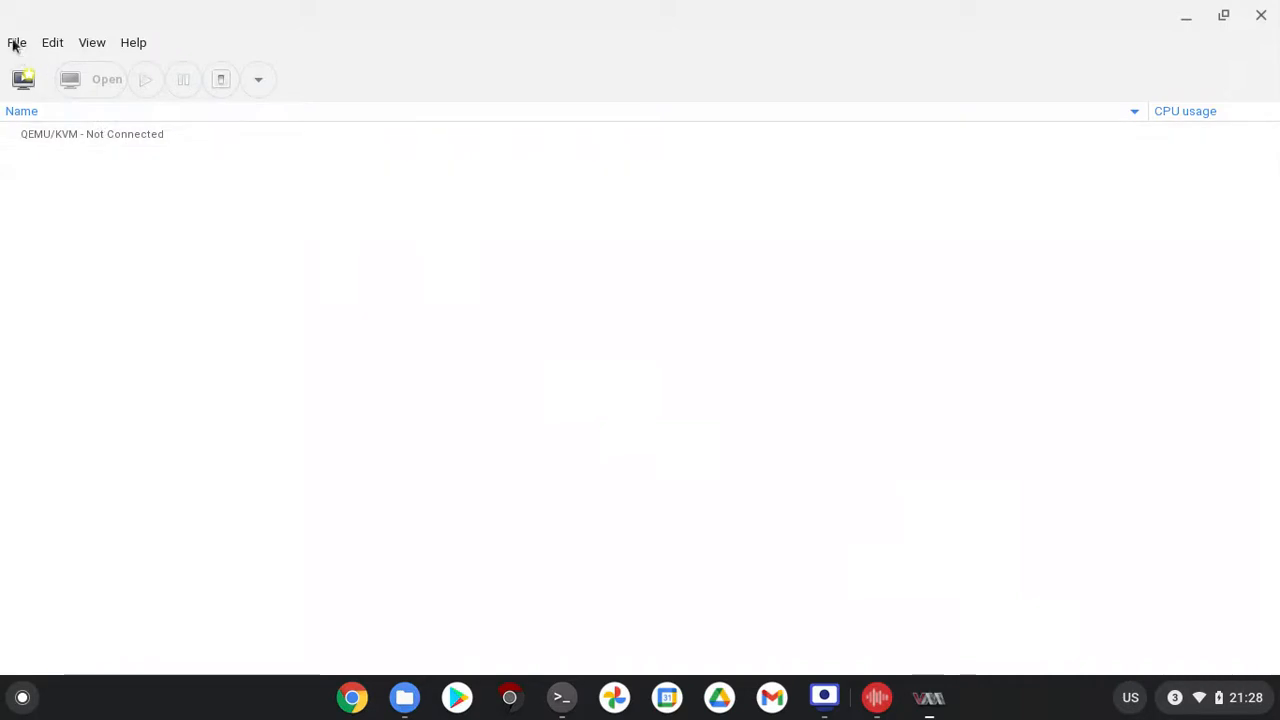
Check the QEMU/KVM connection's actions, then bring up the File menu's connection options.
{"action": "right_click", "coordinate": [92, 132]}
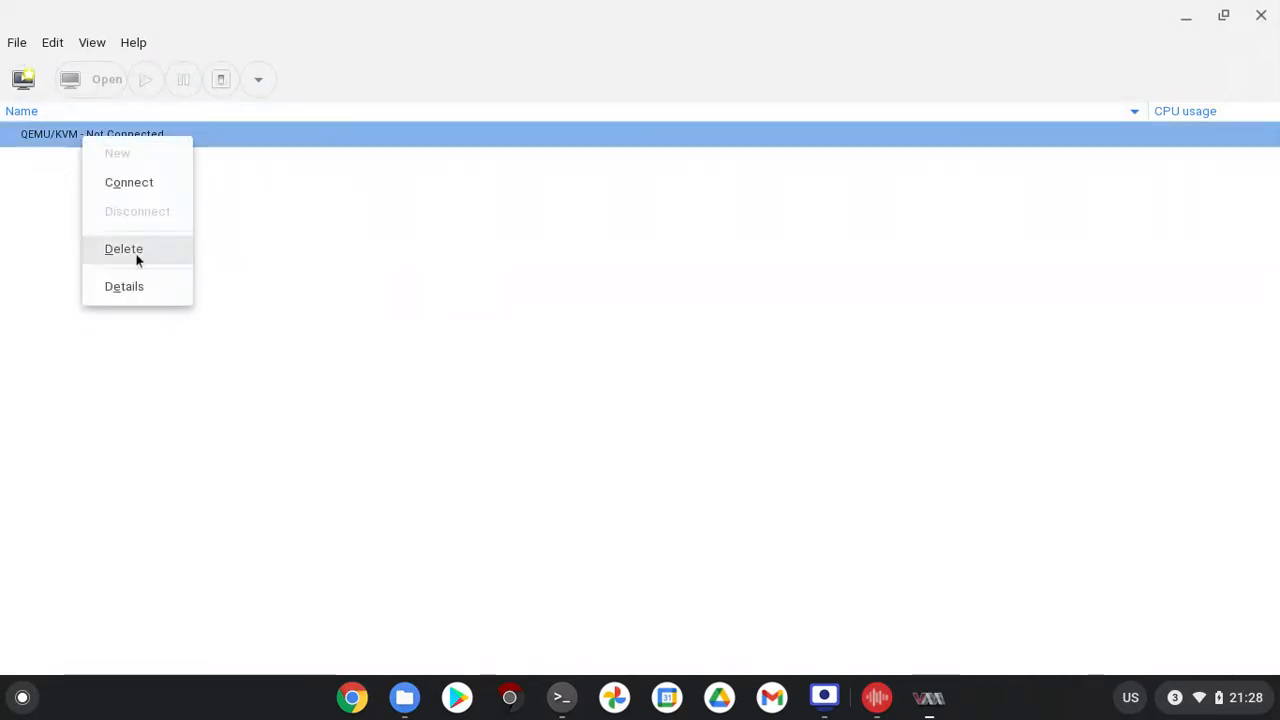
{"action": "left_click", "coordinate": [56, 208]}
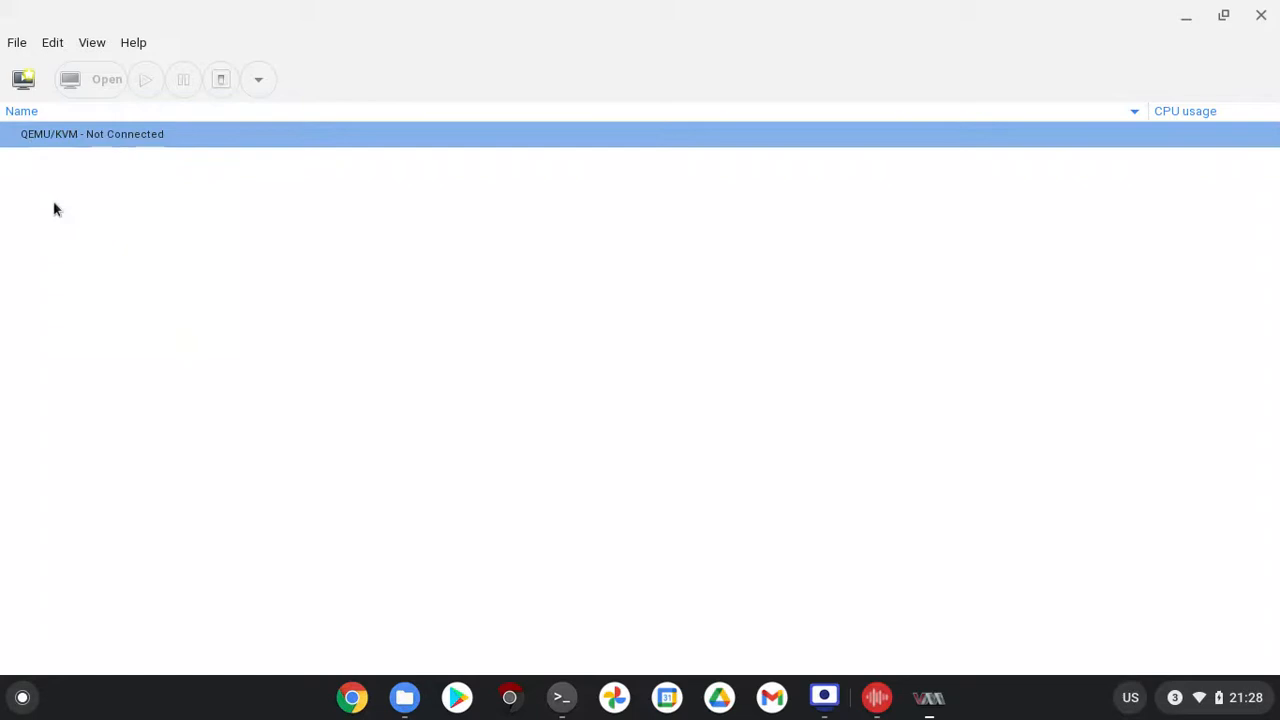
{"action": "left_click", "coordinate": [16, 42]}
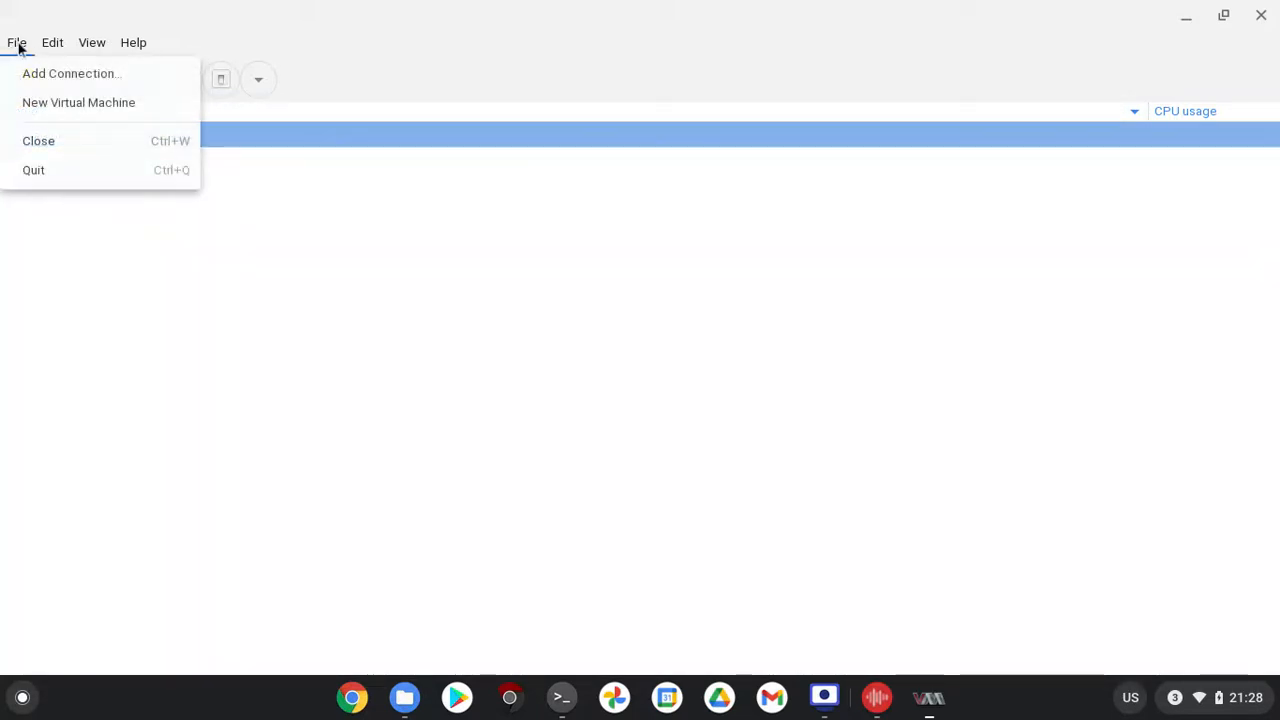
{"action": "mouse_move", "coordinate": [72, 72]}
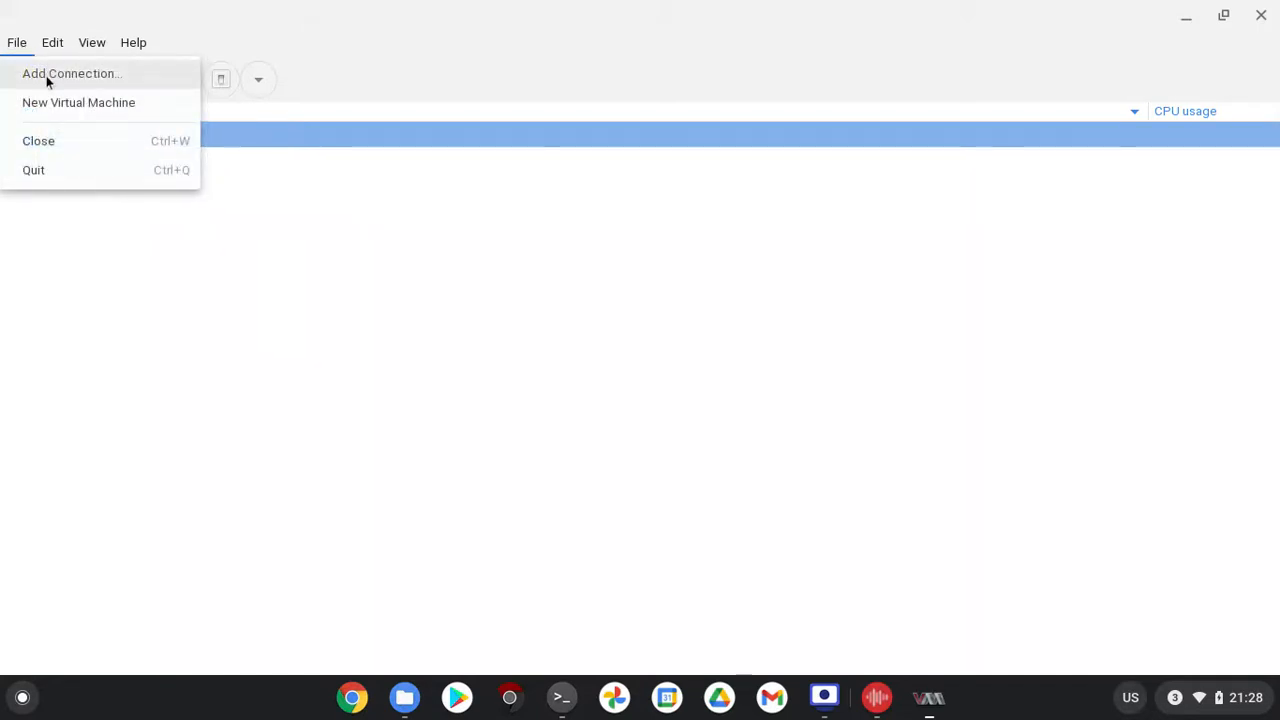
Add and connect a QEMU/KVM user session hypervisor connection.
{"action": "left_click", "coordinate": [72, 72]}
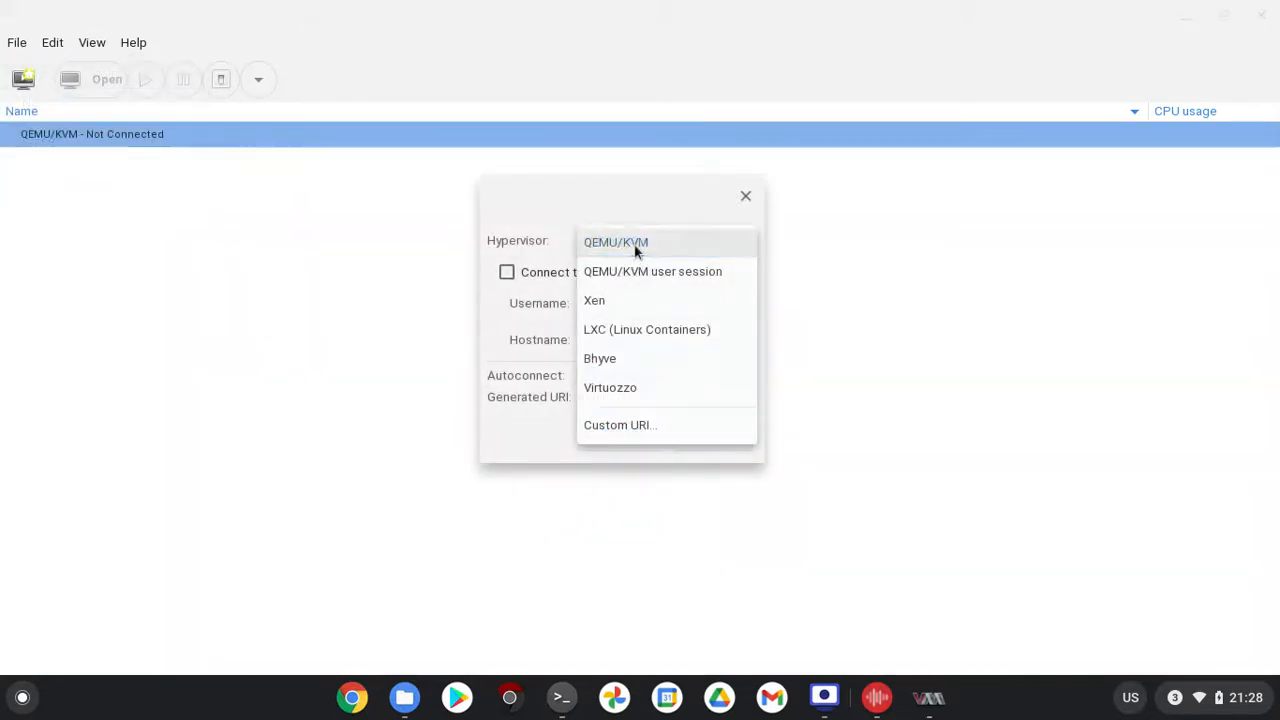
{"action": "mouse_move", "coordinate": [652, 272]}
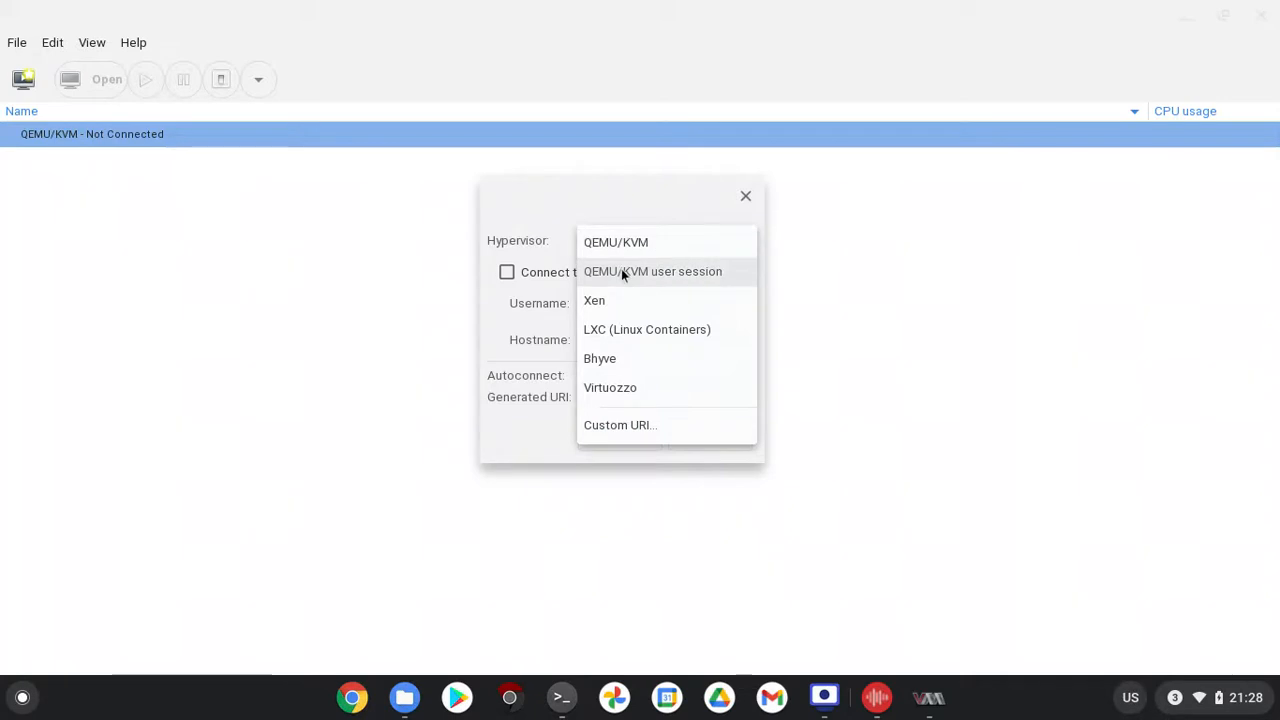
{"action": "mouse_move", "coordinate": [652, 280]}
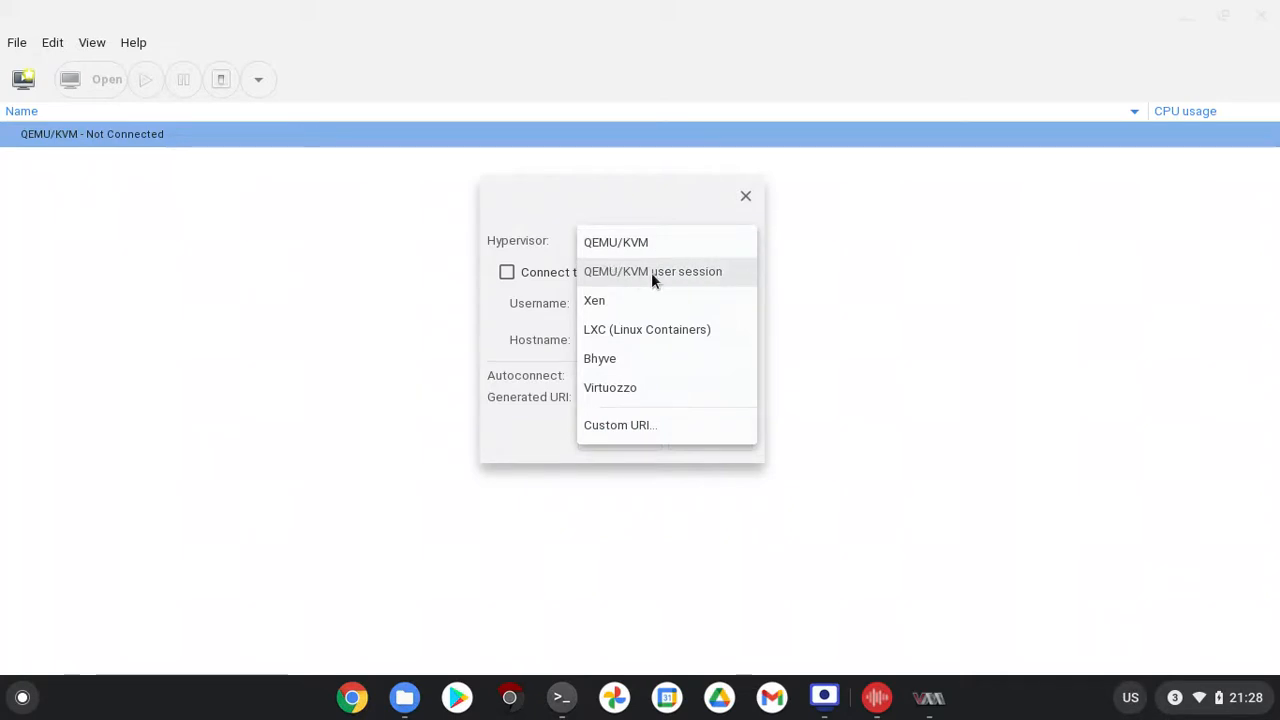
{"action": "left_click", "coordinate": [652, 272]}
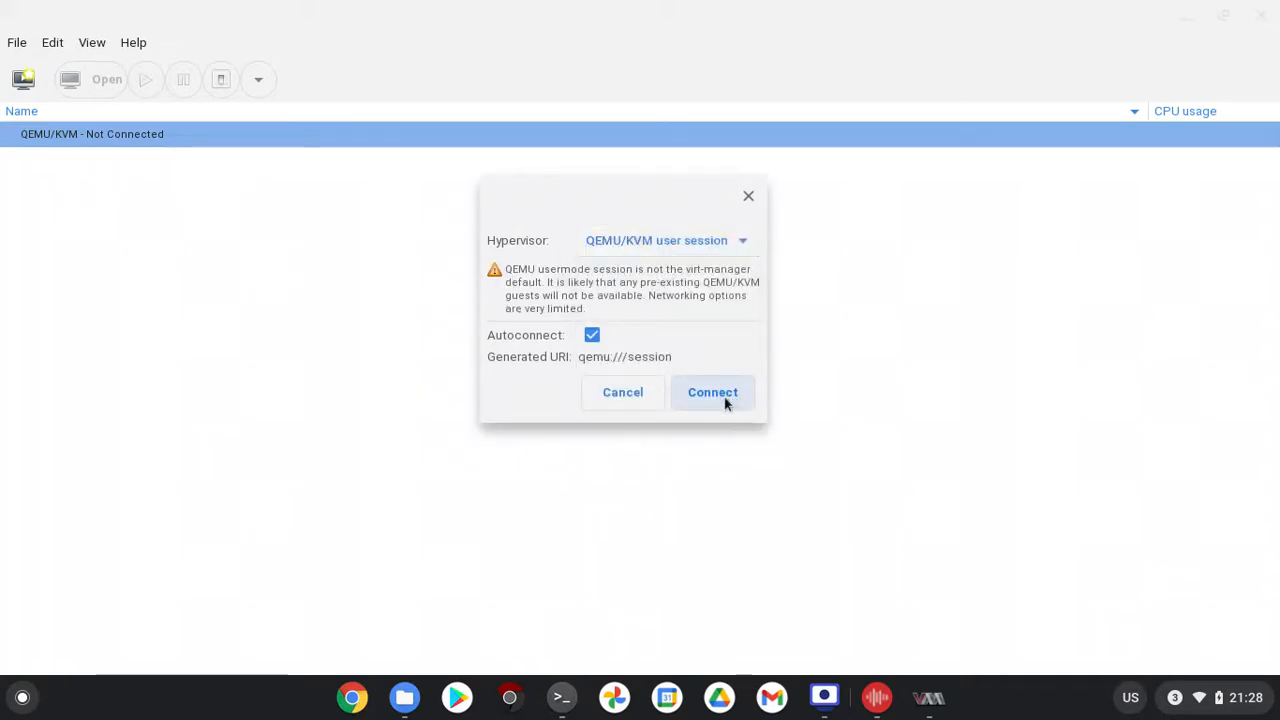
{"action": "left_click", "coordinate": [712, 392]}
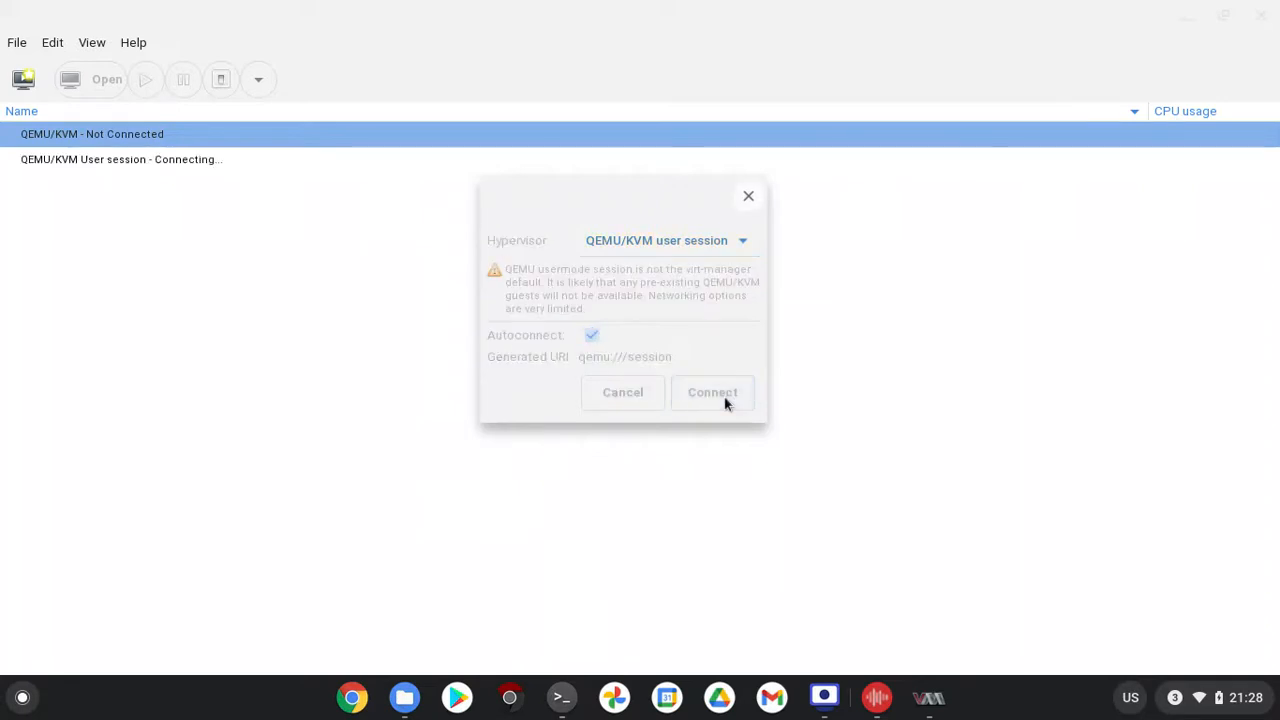
Remove the unconnected qemu:///system connection and start the new-VM wizard.
{"action": "left_click", "coordinate": [712, 392]}
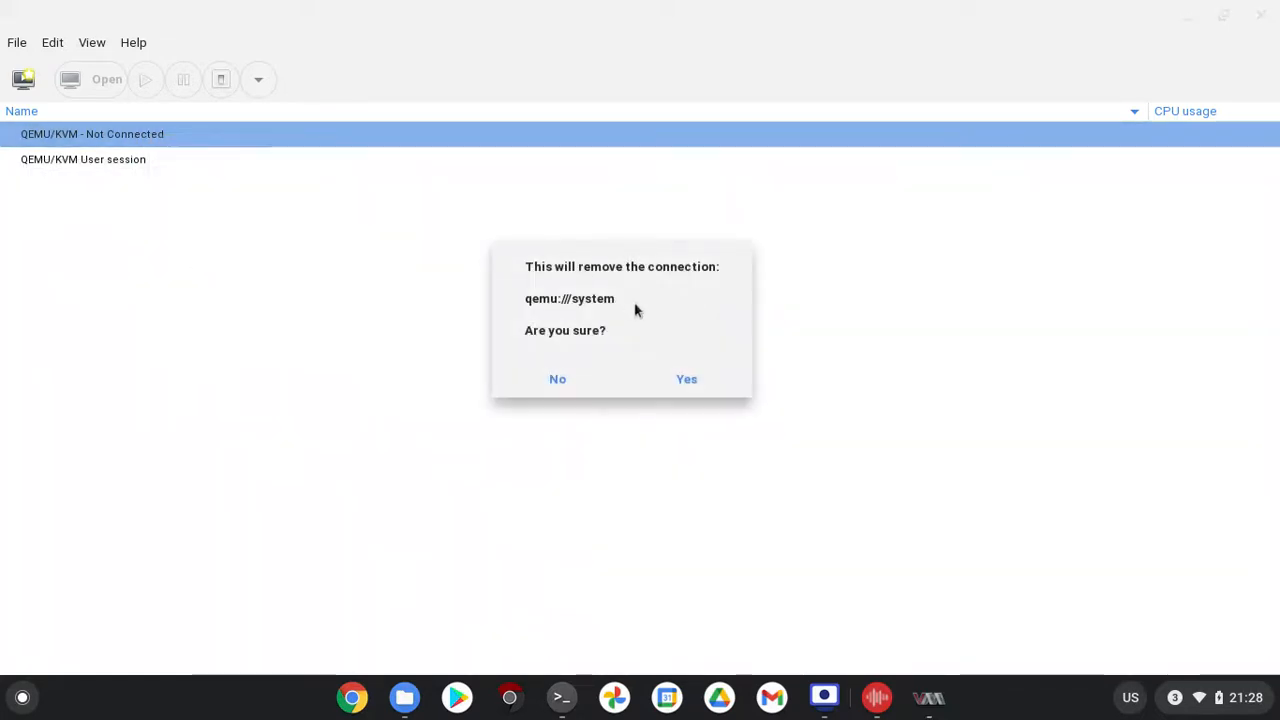
{"action": "left_click", "coordinate": [686, 378]}
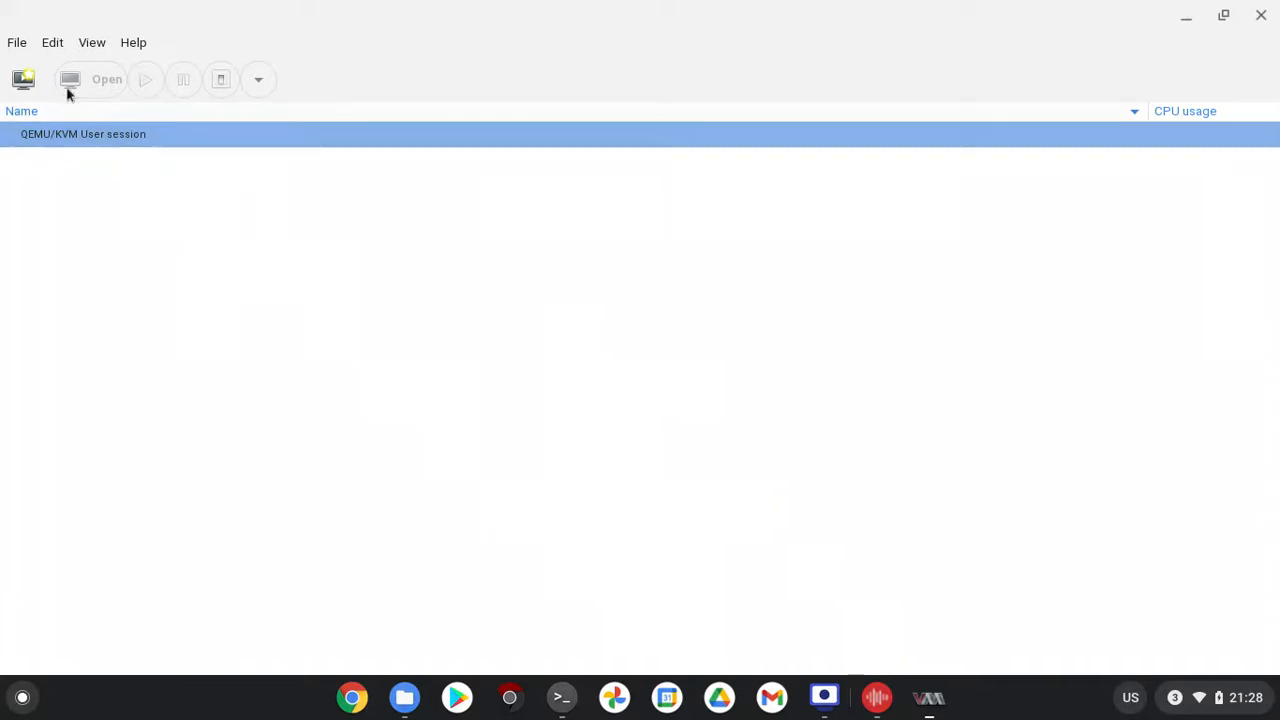
{"action": "left_click", "coordinate": [24, 80]}
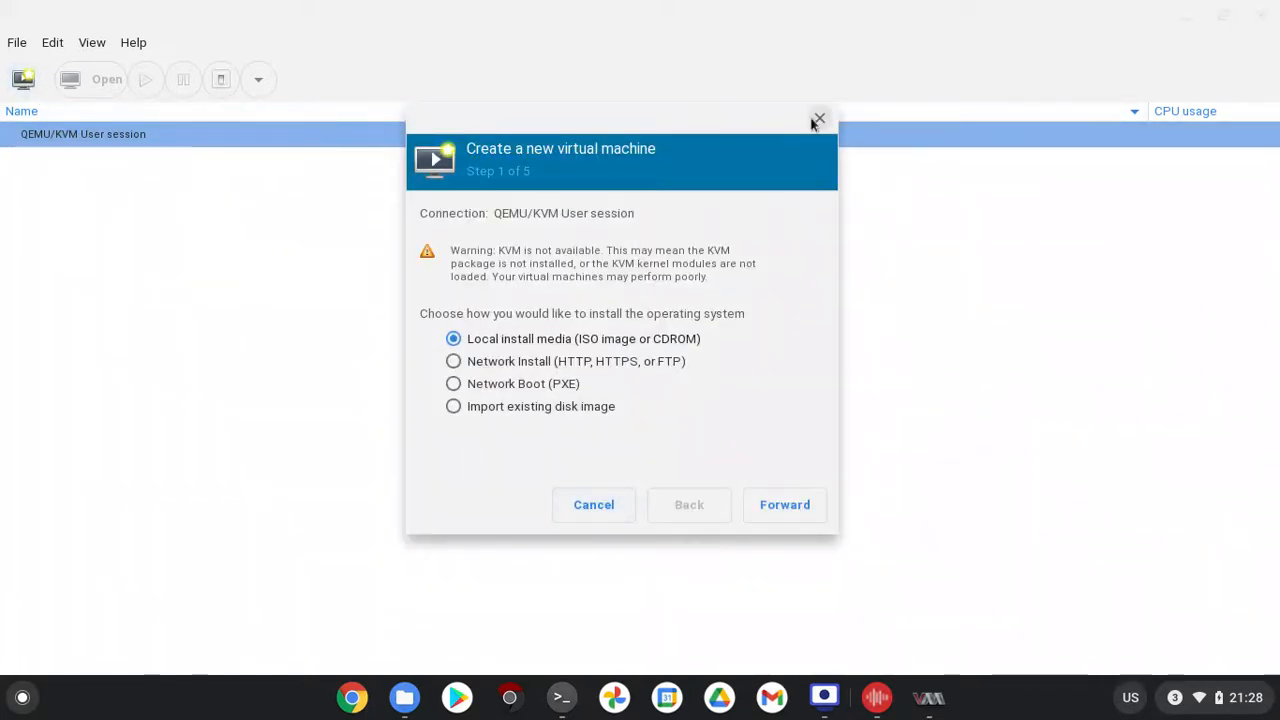
Reopen the new-VM wizard, advance to step 2 install media, then cancel it.
{"action": "left_click", "coordinate": [818, 120]}
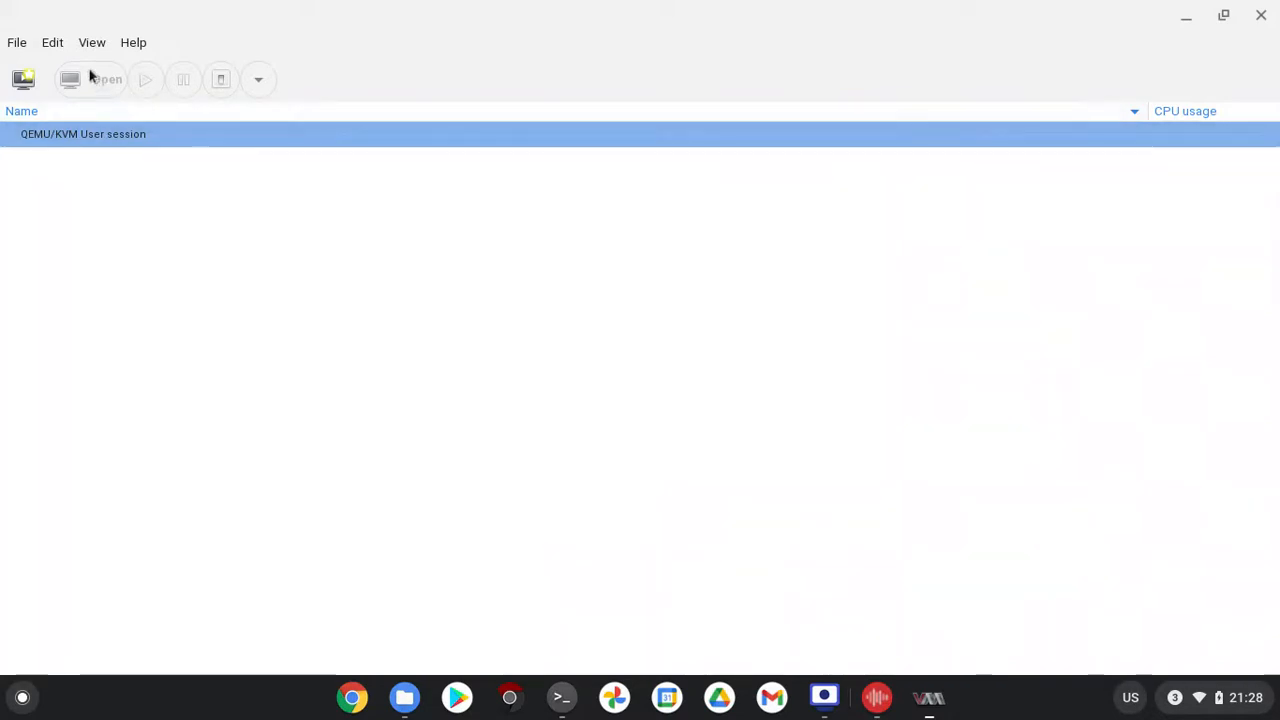
{"action": "left_click", "coordinate": [24, 80]}
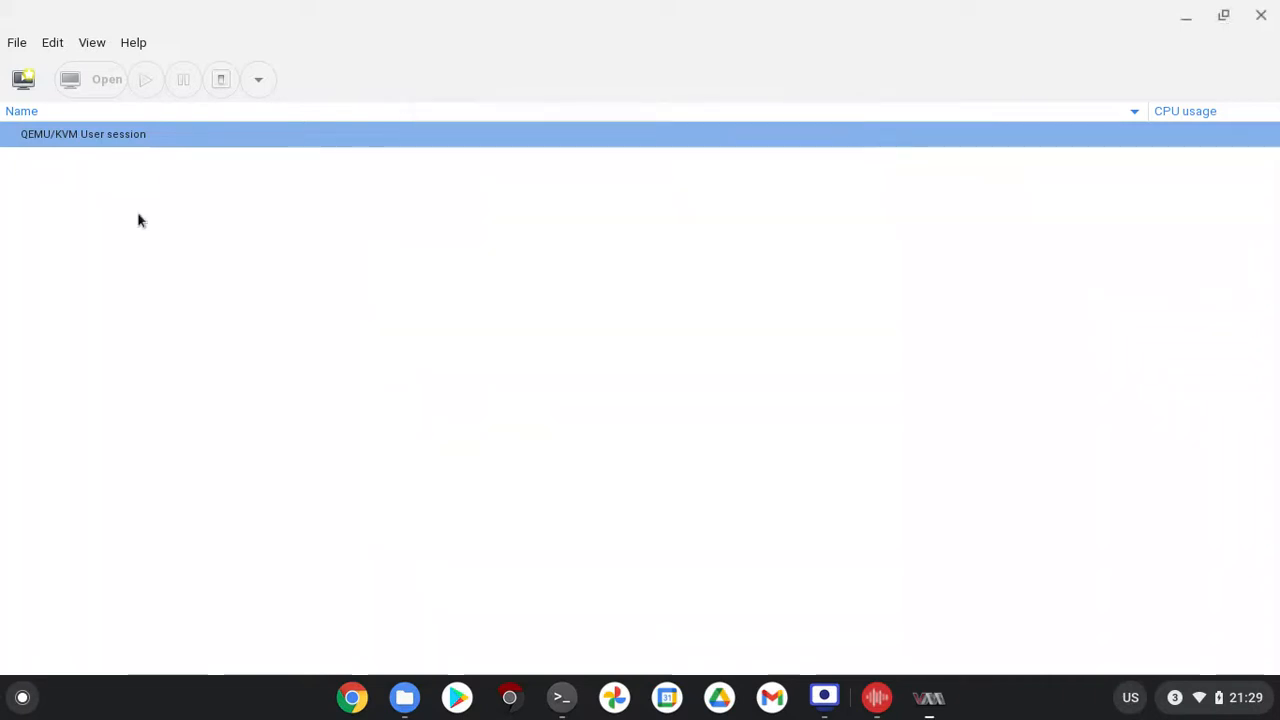
{"action": "left_click", "coordinate": [52, 42]}
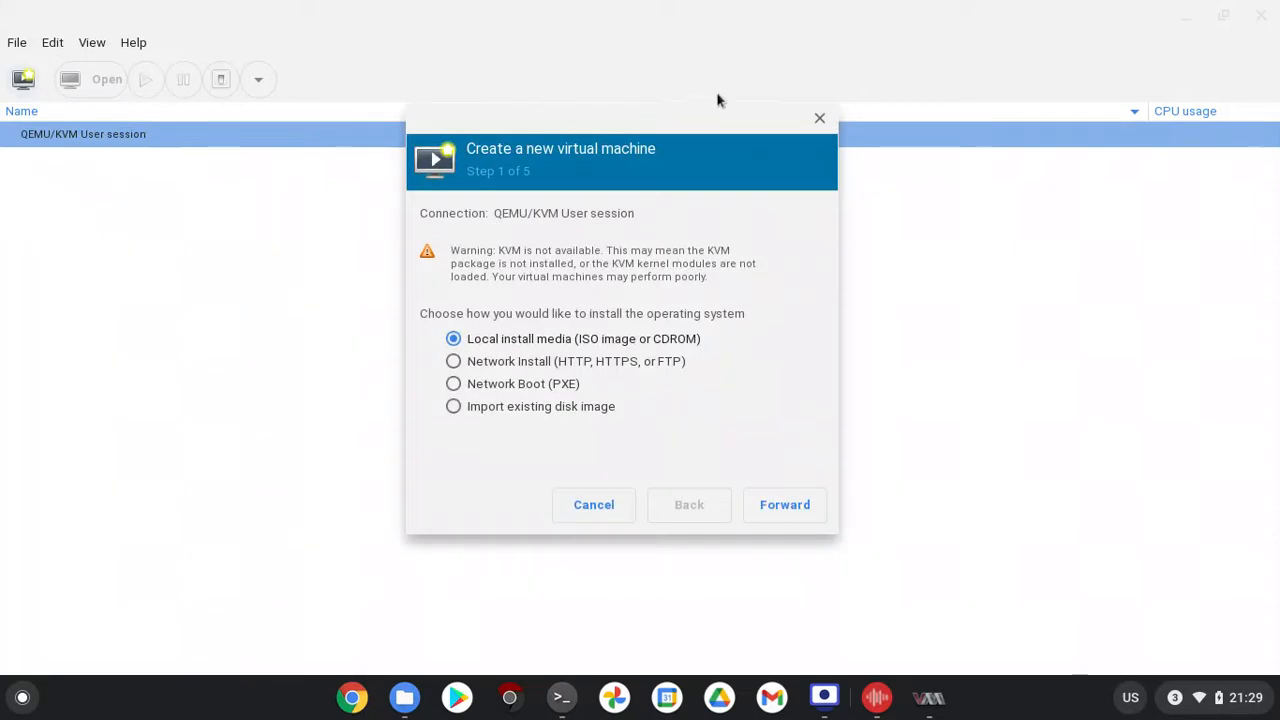
{"action": "mouse_move", "coordinate": [576, 394]}
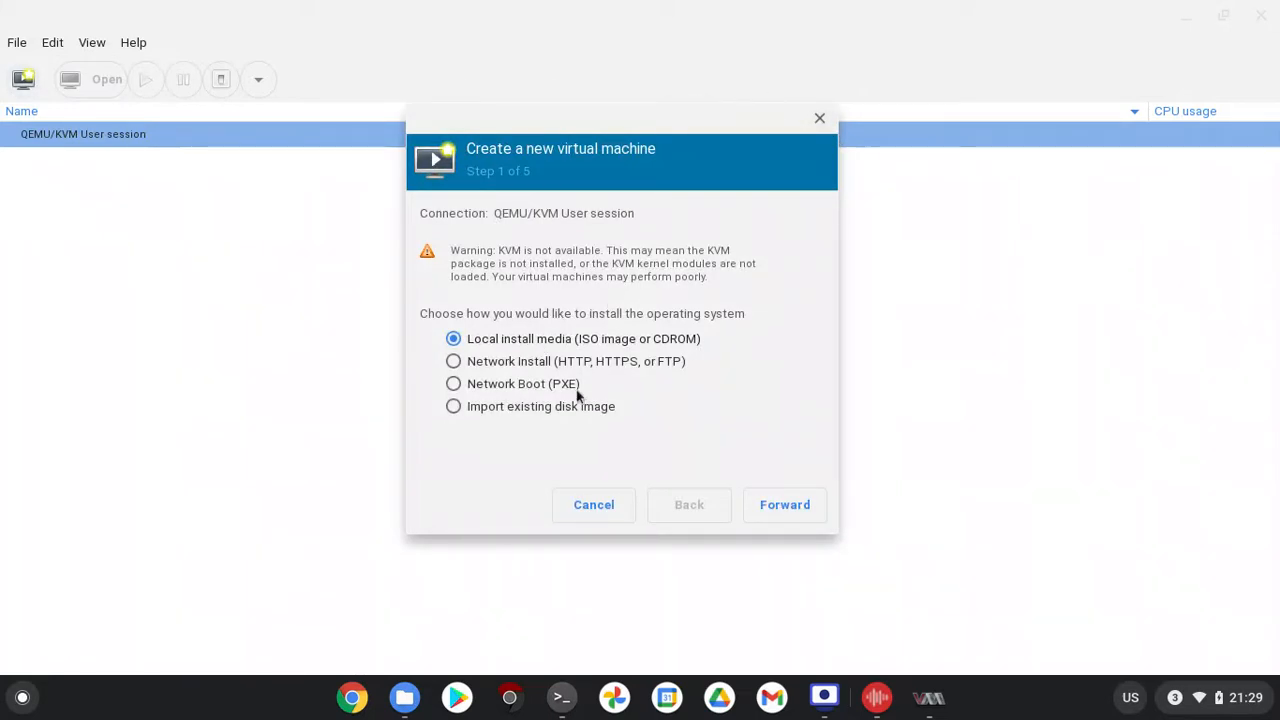
{"action": "left_click", "coordinate": [784, 504]}
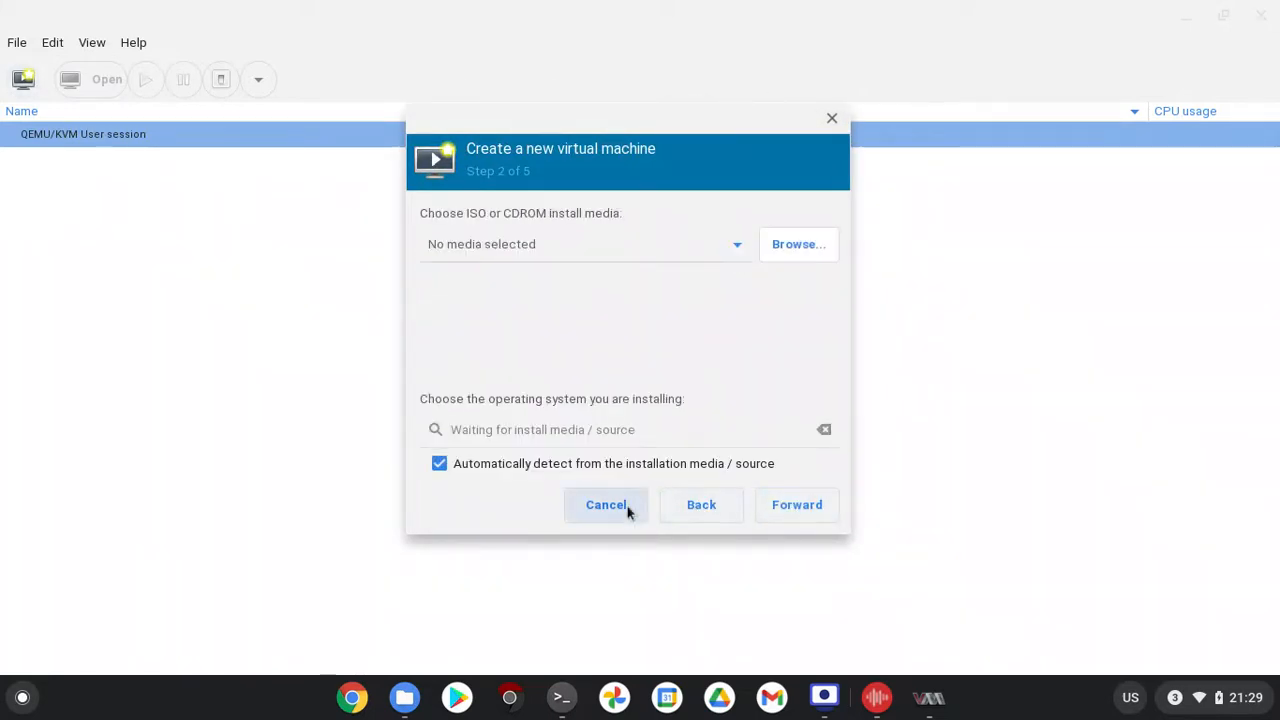
{"action": "left_click", "coordinate": [604, 504]}
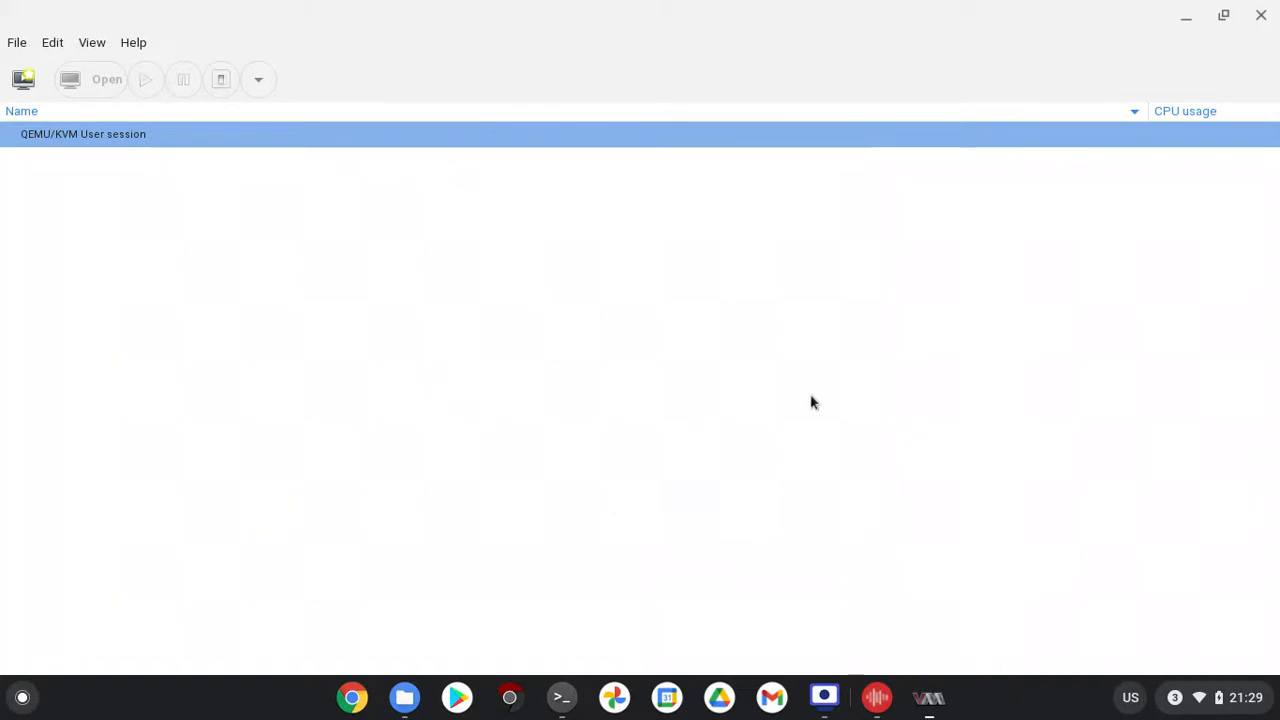
{"action": "mouse_move", "coordinate": [564, 410]}
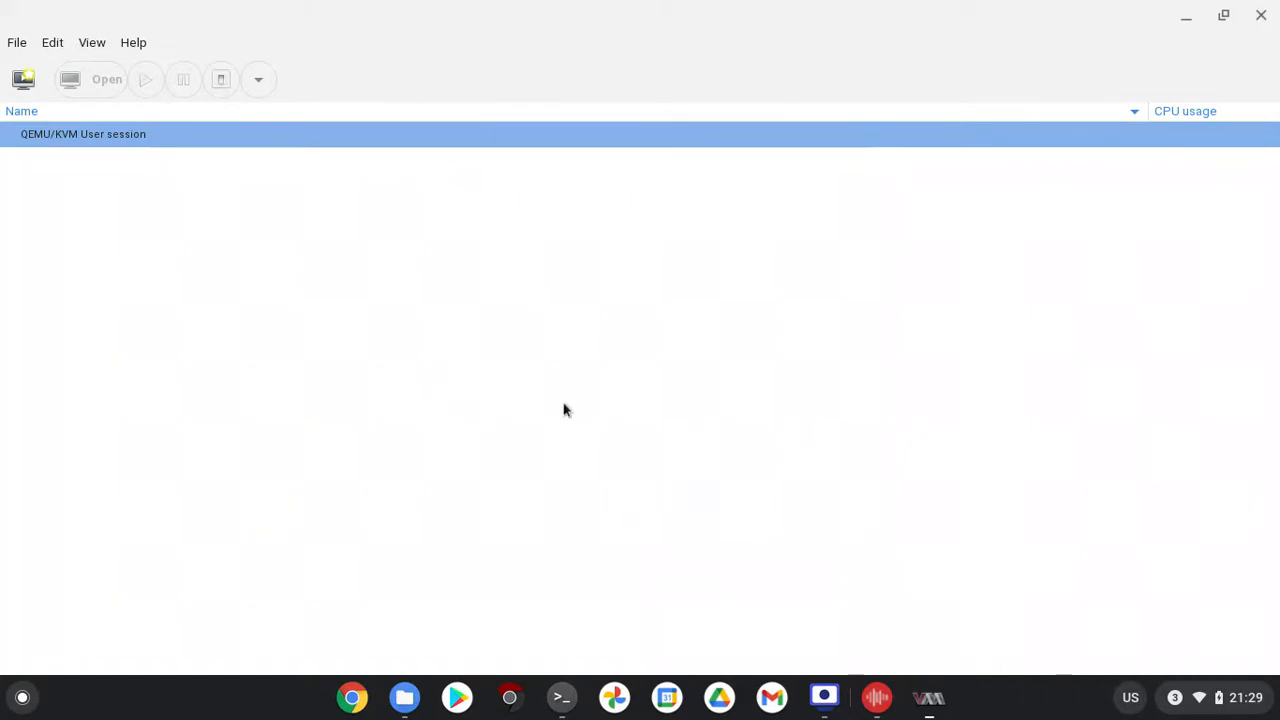